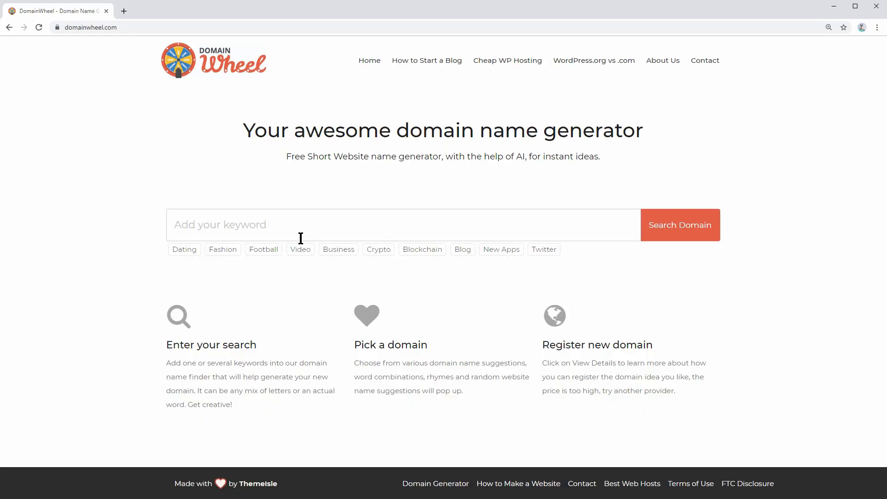
Step: Try out the sample fashion and football keywords to see example domain ideas
type("Affiliate Marke")
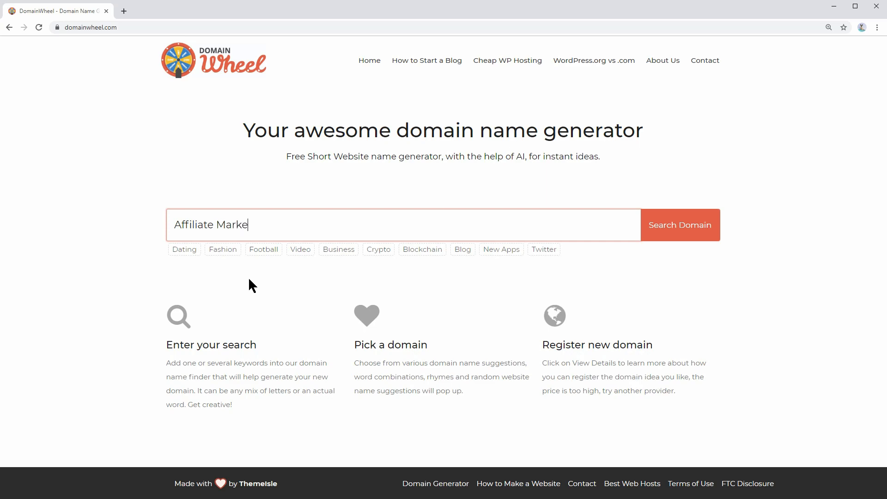
type("ting")
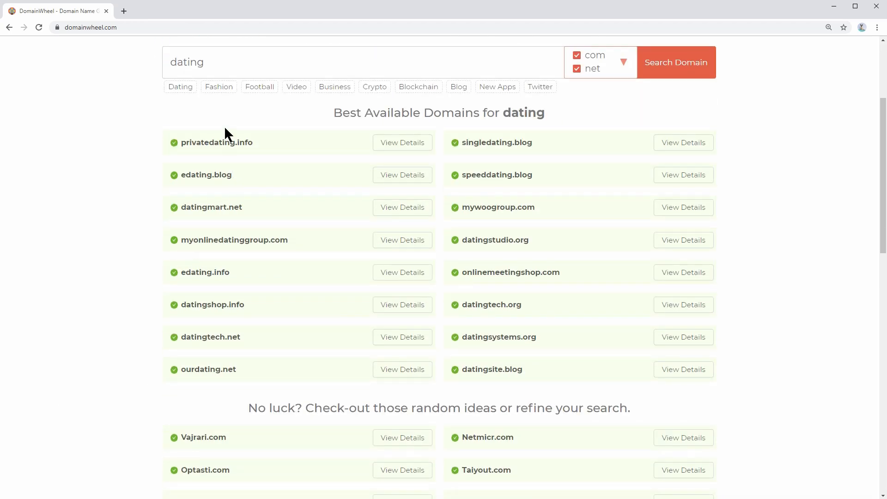
left_click(218, 86)
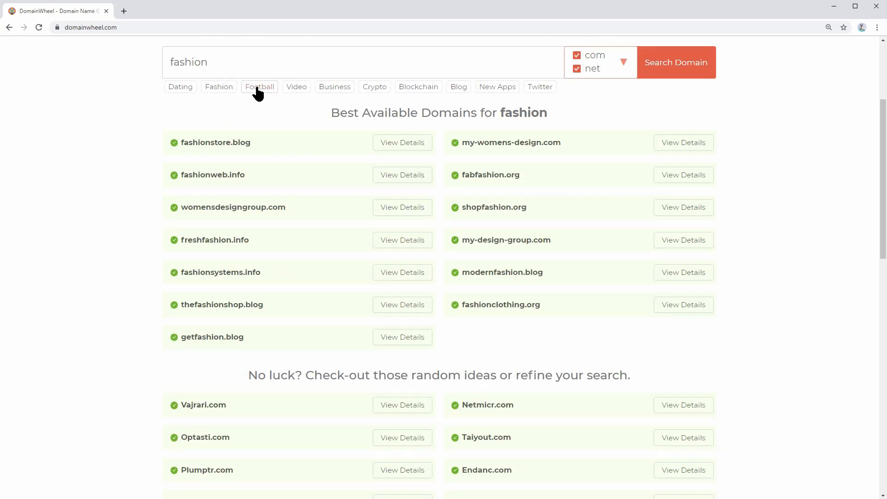
left_click(259, 87)
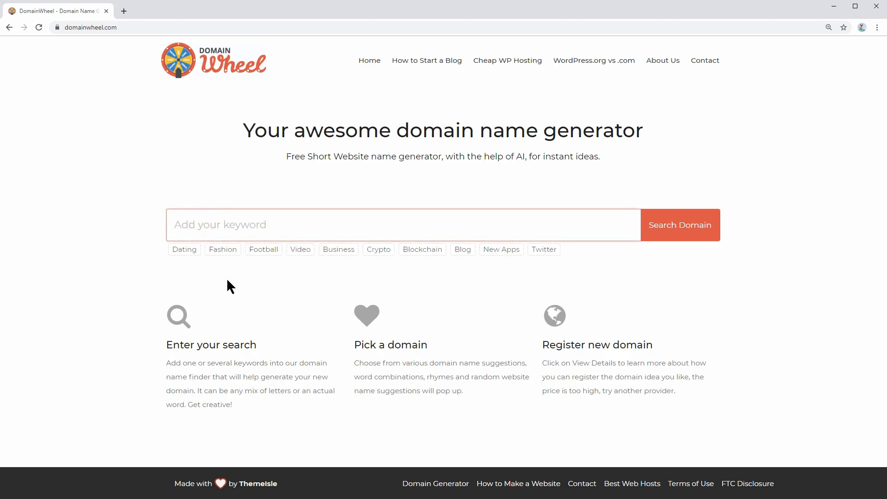
Step: Enter the keyword 'Business Consultancy', correcting it from 'Business Consulting'
type("Business Consul")
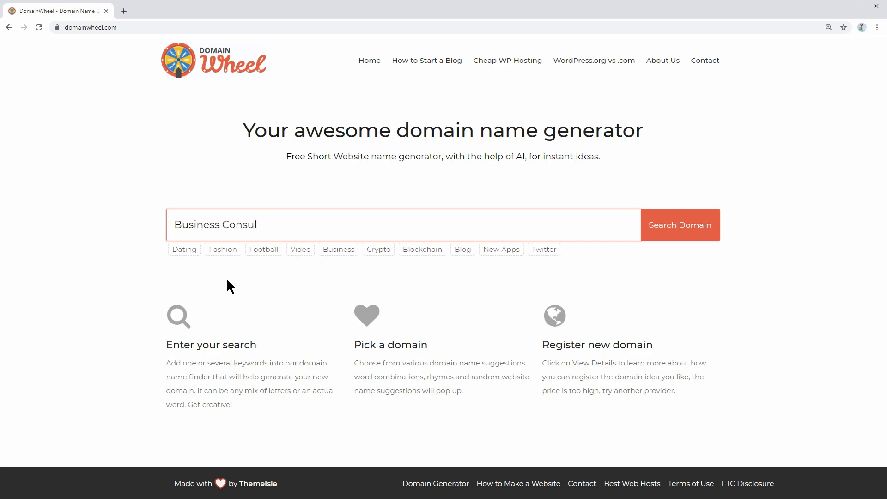
type("ting")
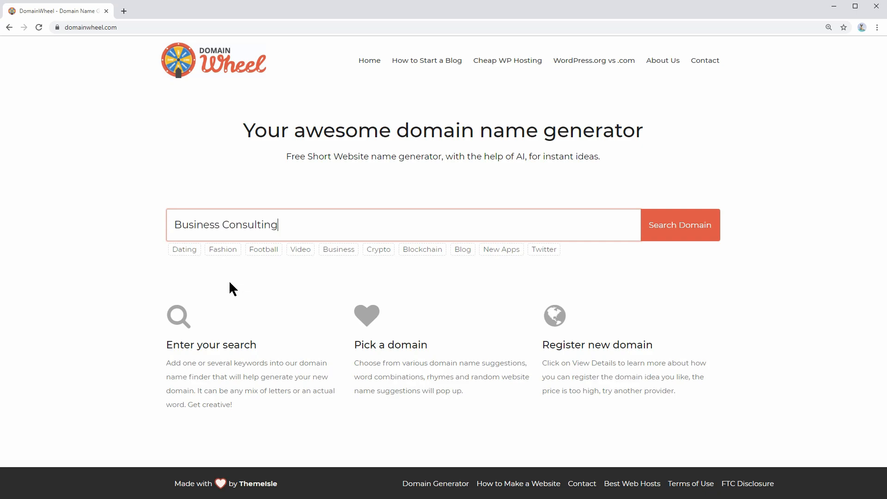
mouse_move(617, 223)
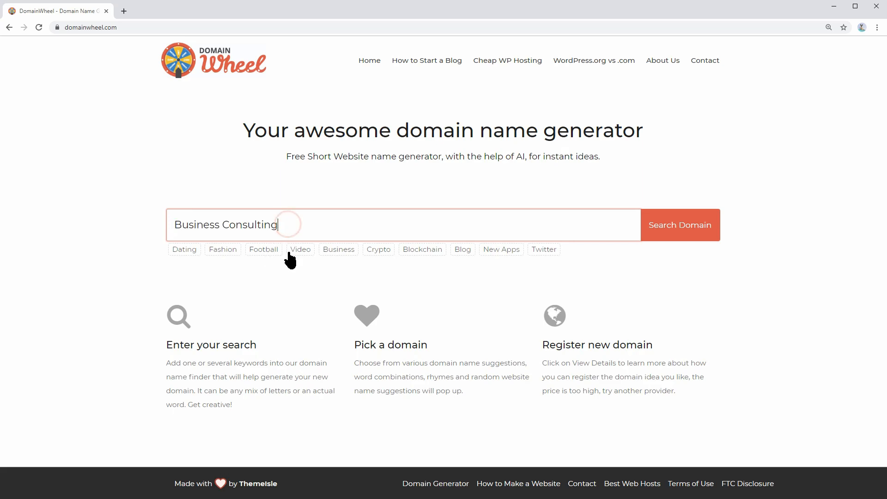
mouse_move(292, 274)
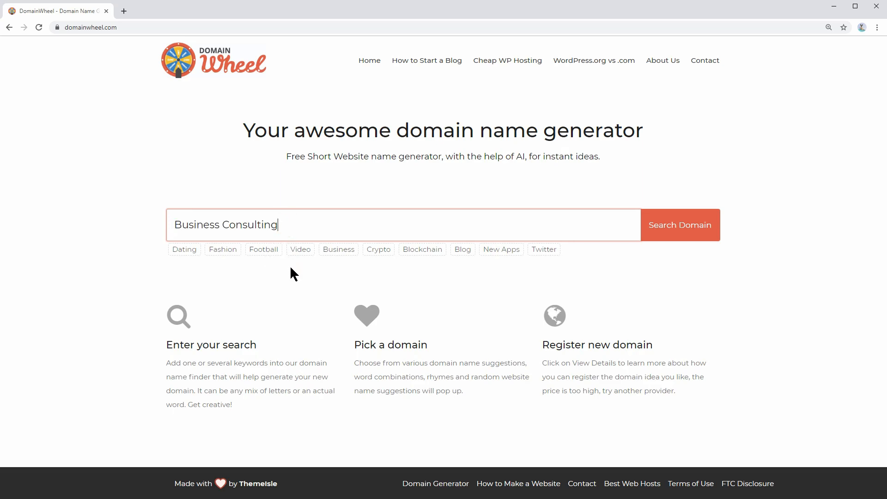
key("Backspace")
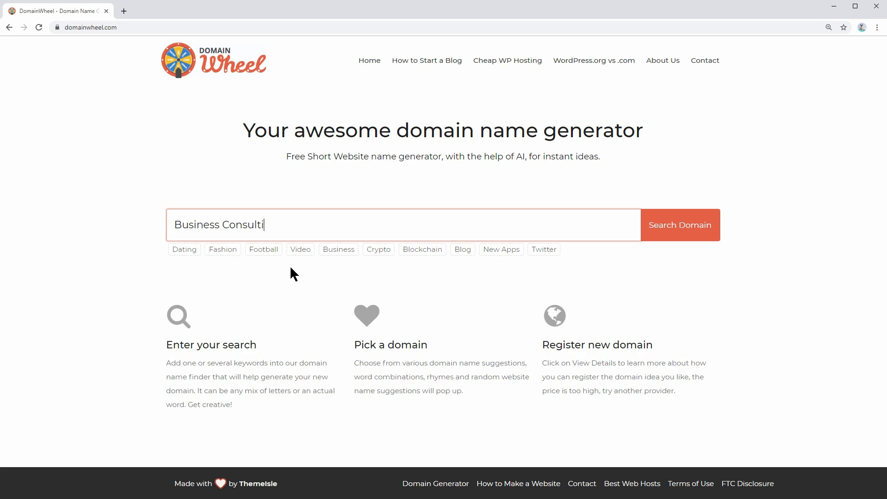
key("Backspace")
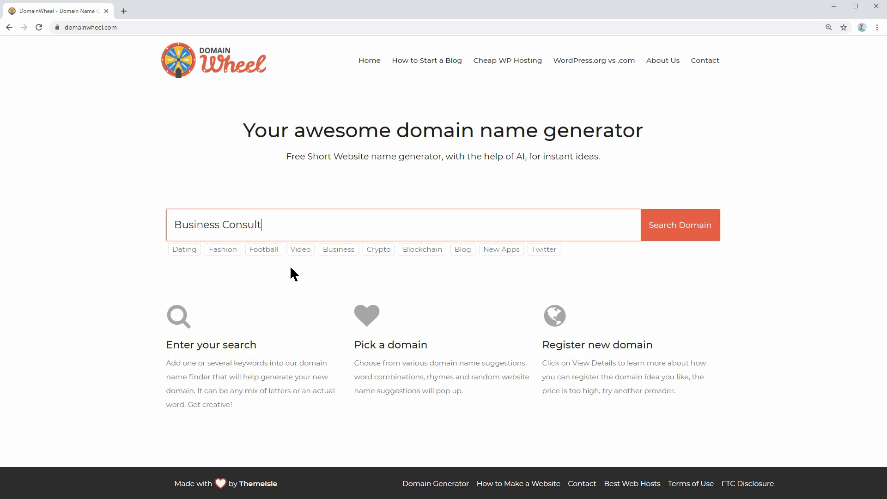
type("an")
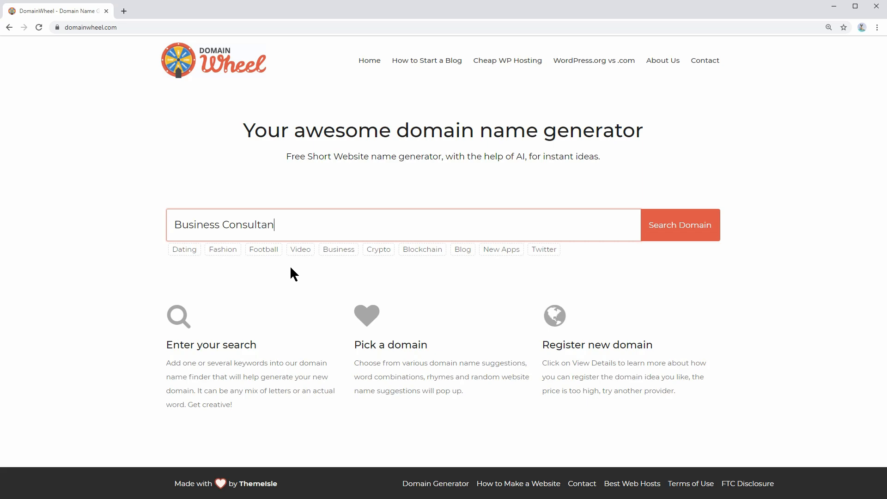
type("cy")
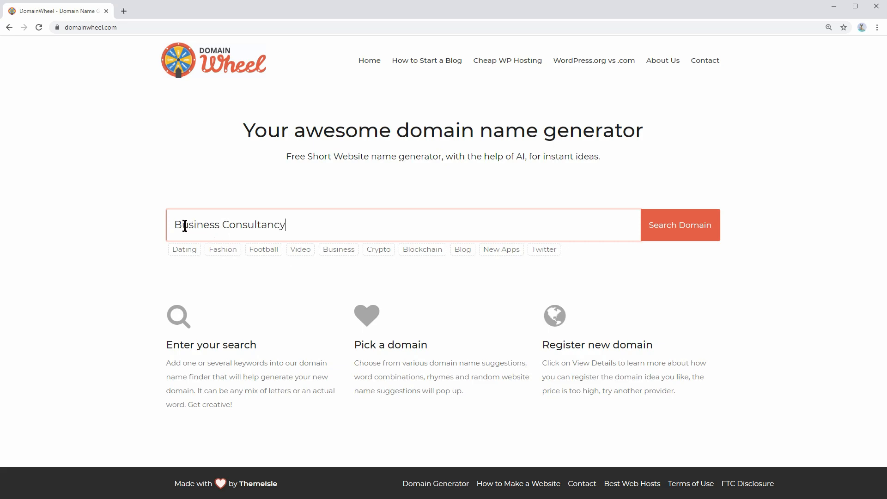
double_click(197, 225)
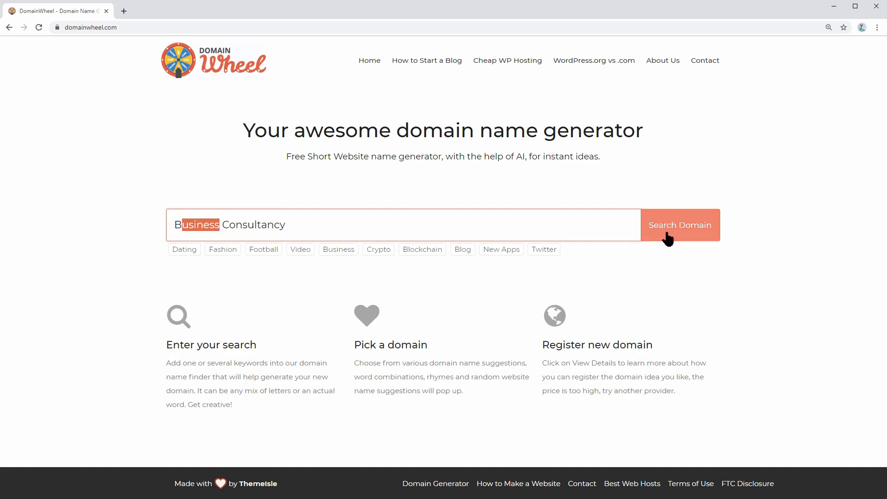
Step: Search domains for Business Consultancy and include the .us extension in the search
left_click(676, 225)
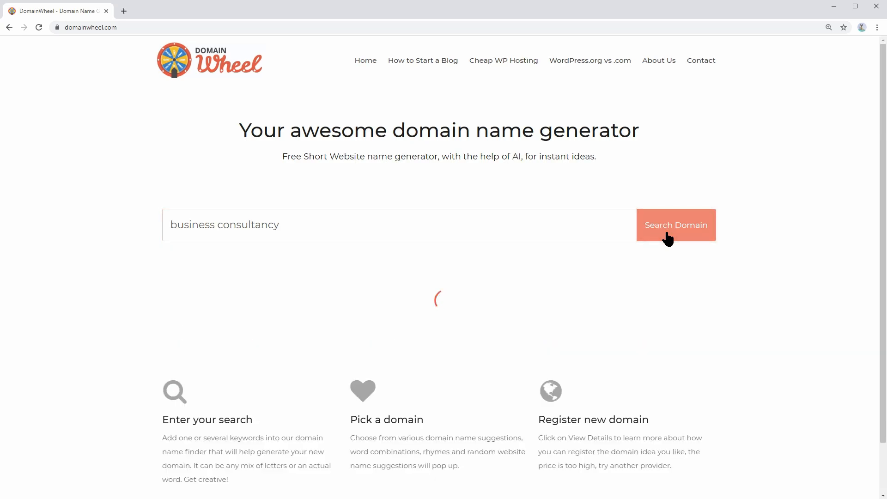
left_click(675, 225)
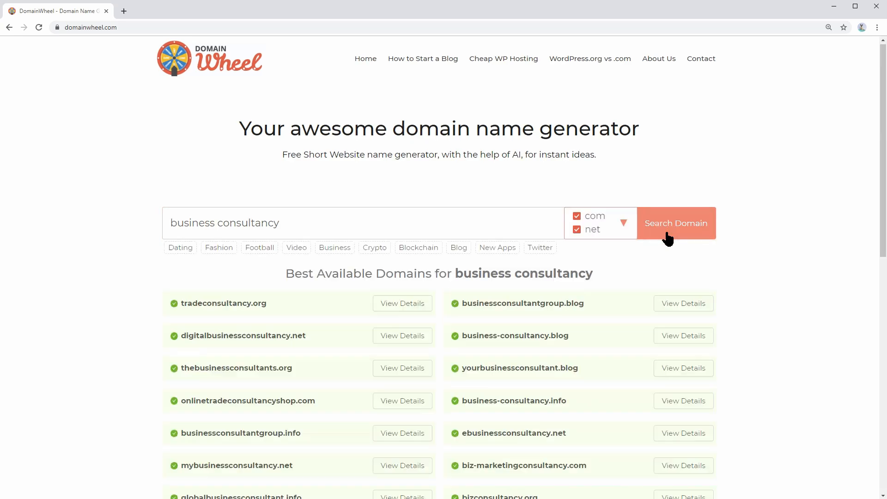
left_click(622, 227)
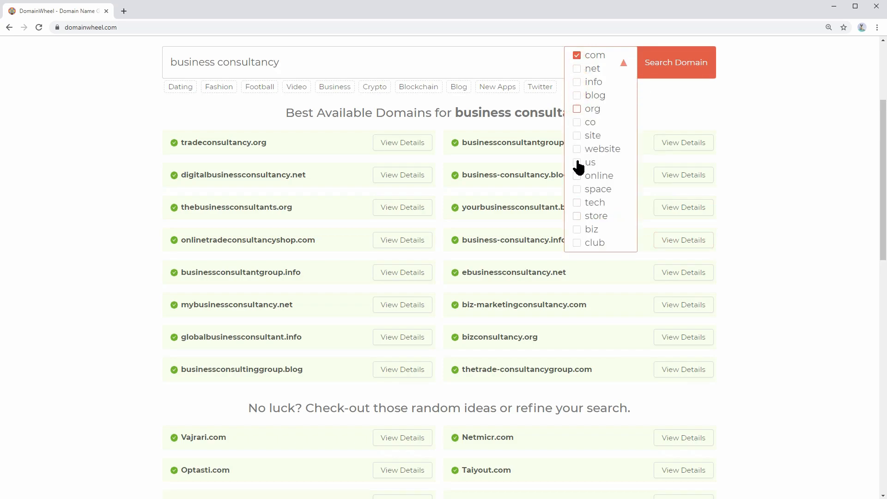
left_click(676, 62)
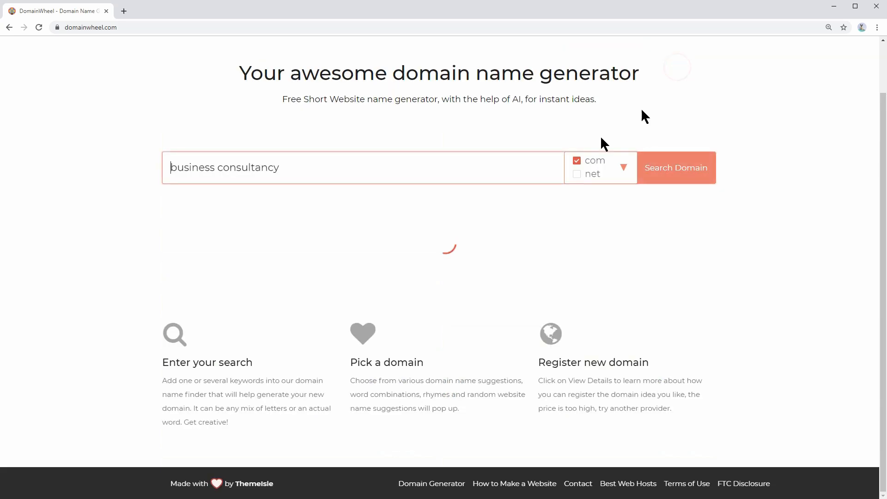
Step: Extend the keyword to 'business consultancy new york', search, and pick businessconsultancy.us
left_click(676, 167)
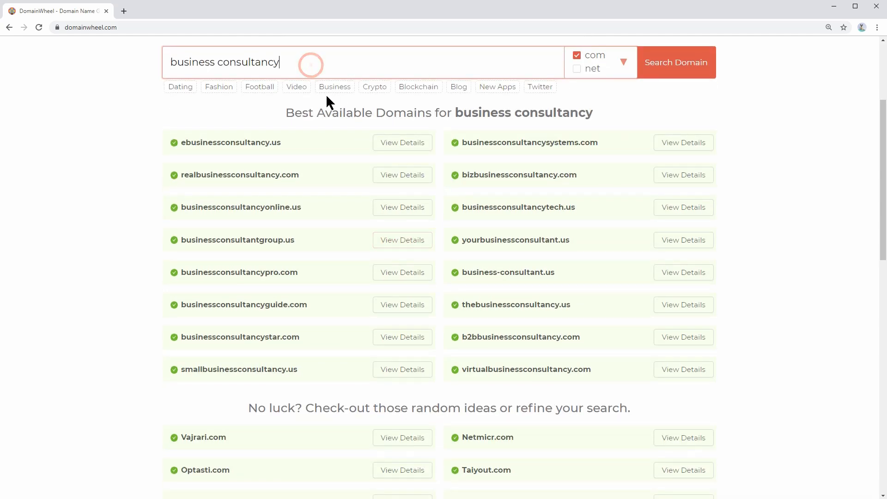
type("new")
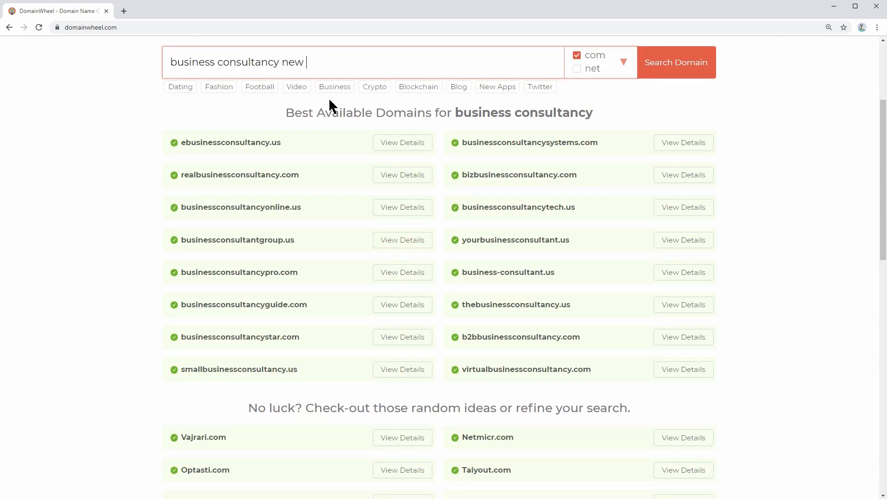
type("york")
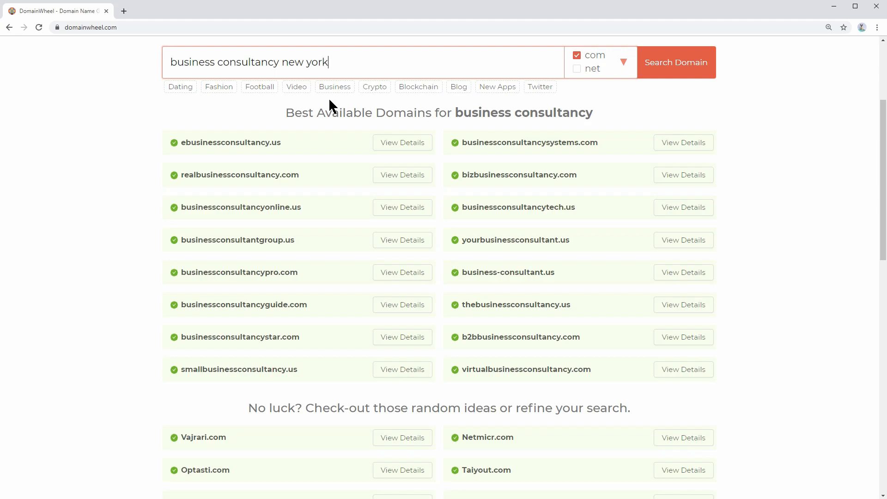
mouse_move(685, 67)
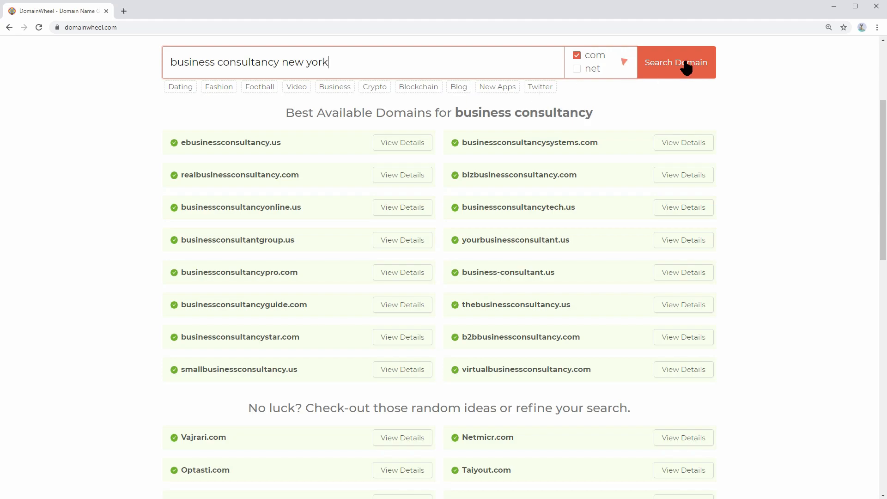
left_click(676, 62)
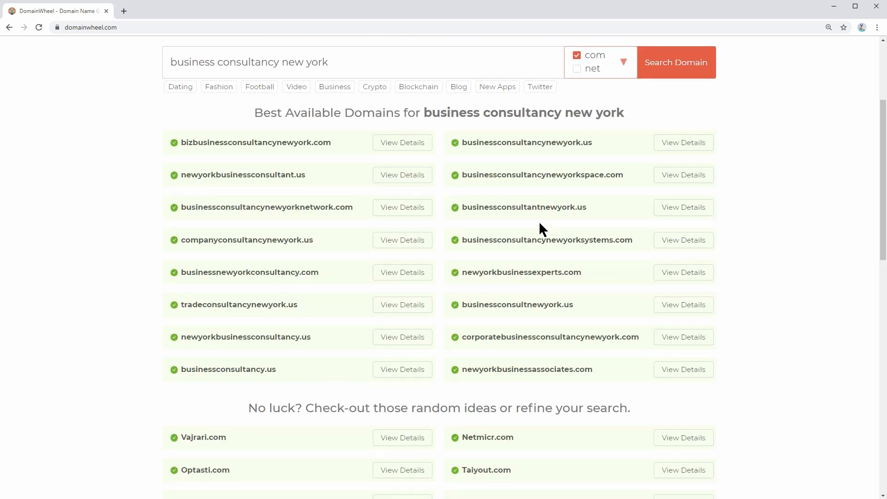
mouse_move(230, 294)
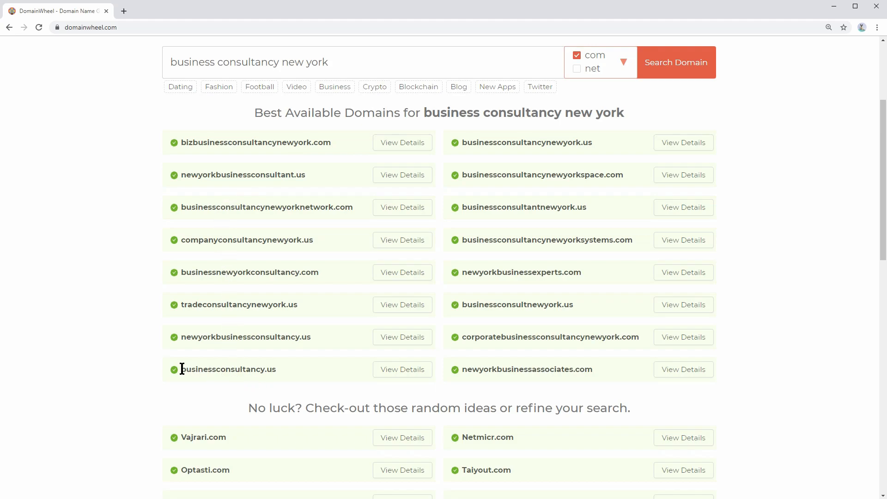
double_click(228, 369)
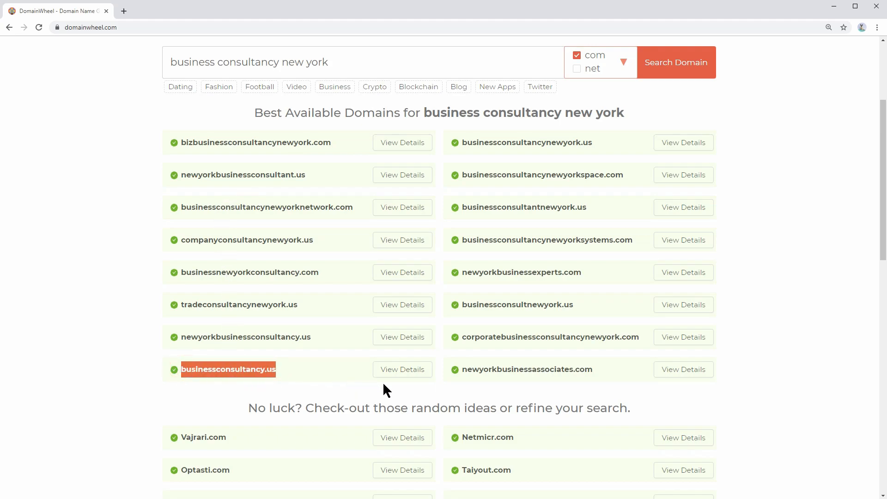
mouse_move(571, 207)
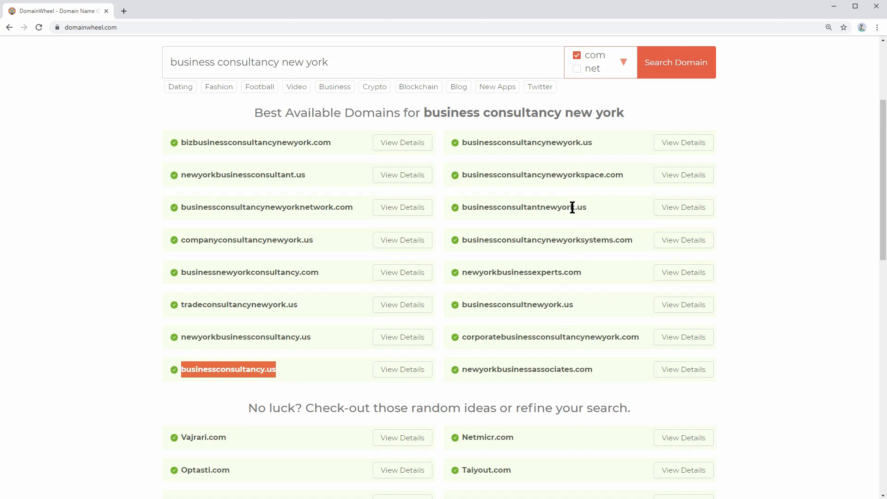
mouse_move(283, 172)
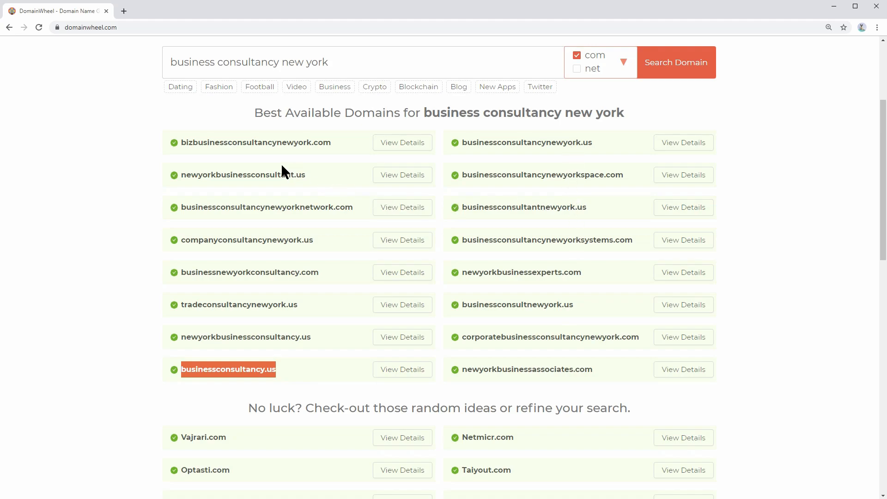
mouse_move(309, 375)
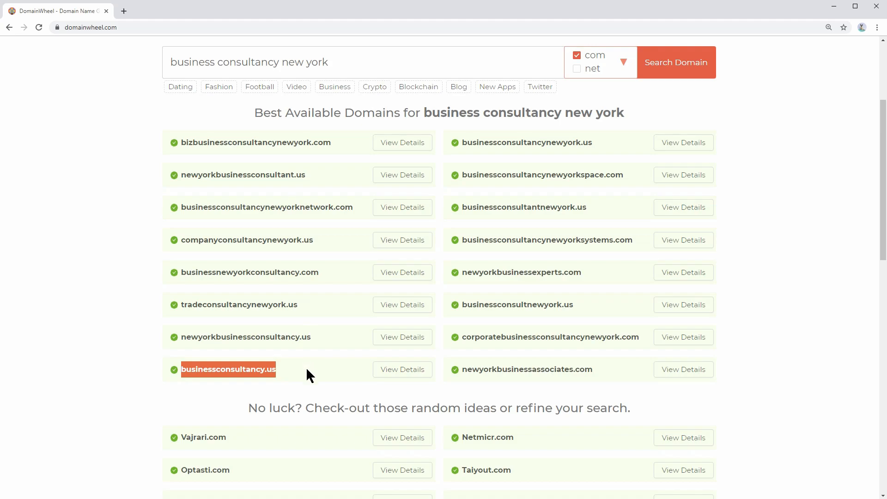
Step: Replace the keyword with 'Cool Gadget', search .com domains, and pick supercoolgadget.com
scroll("up", 3)
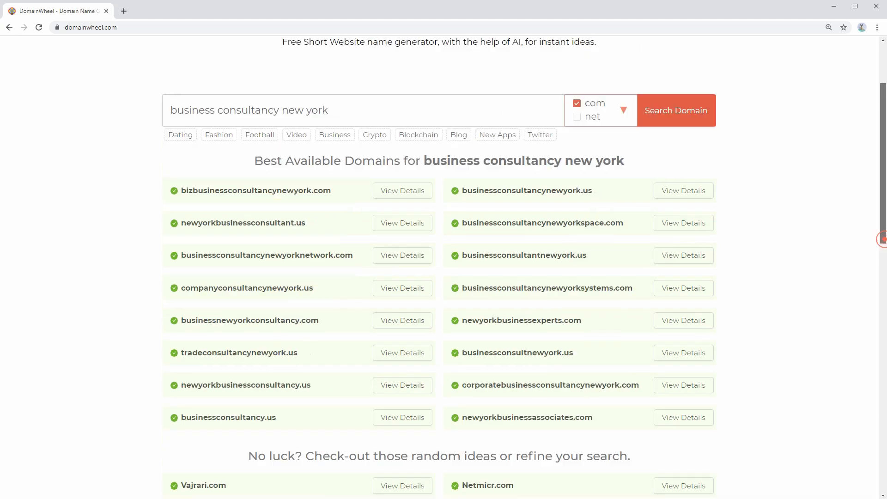
scroll("up", 3)
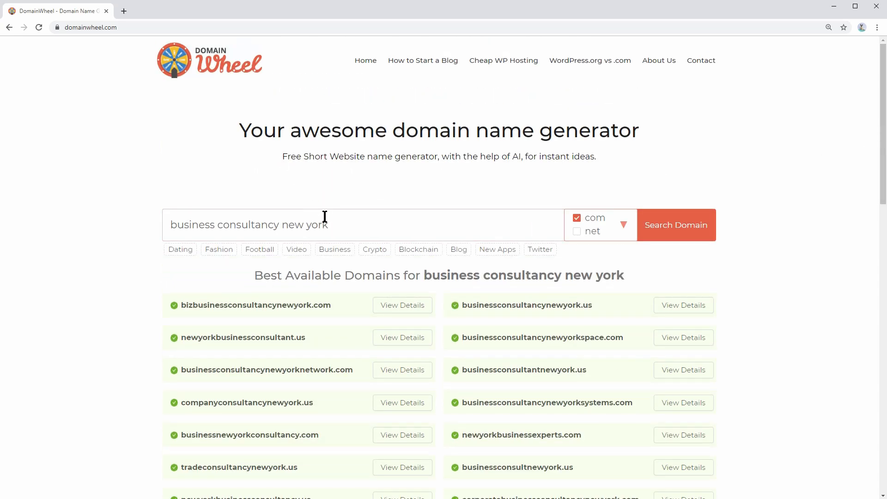
triple_click(249, 224)
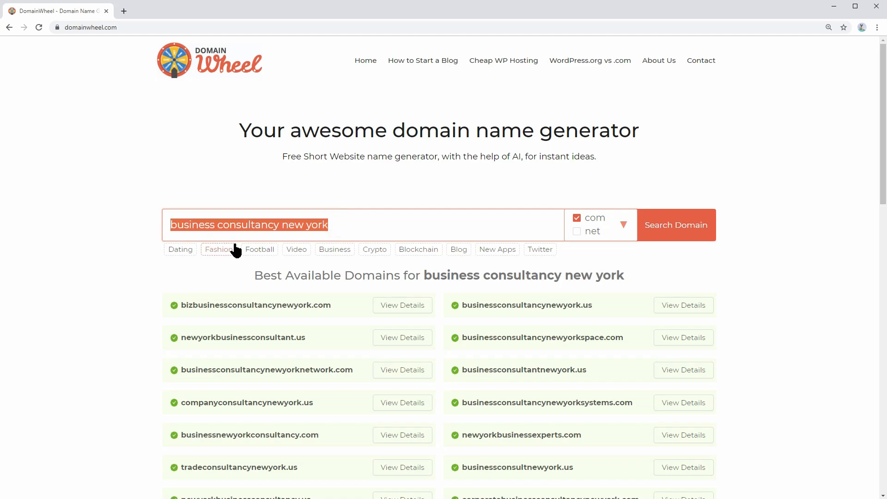
type("Cool")
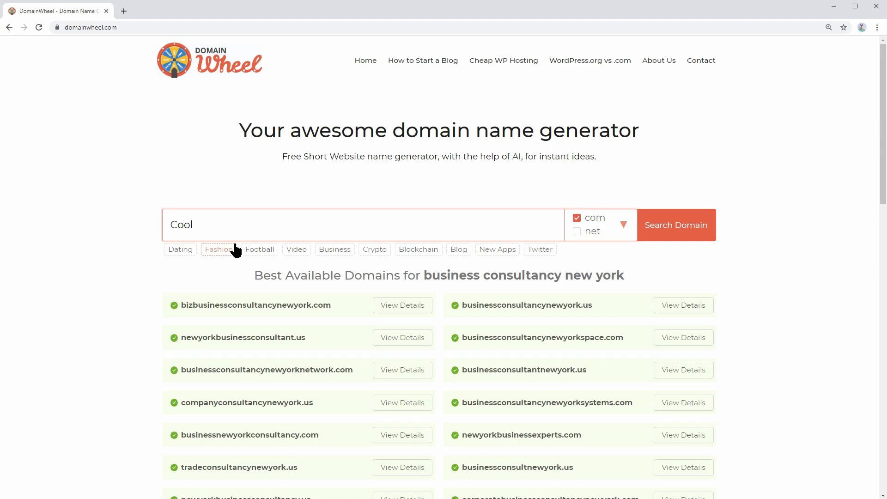
type("Gadget")
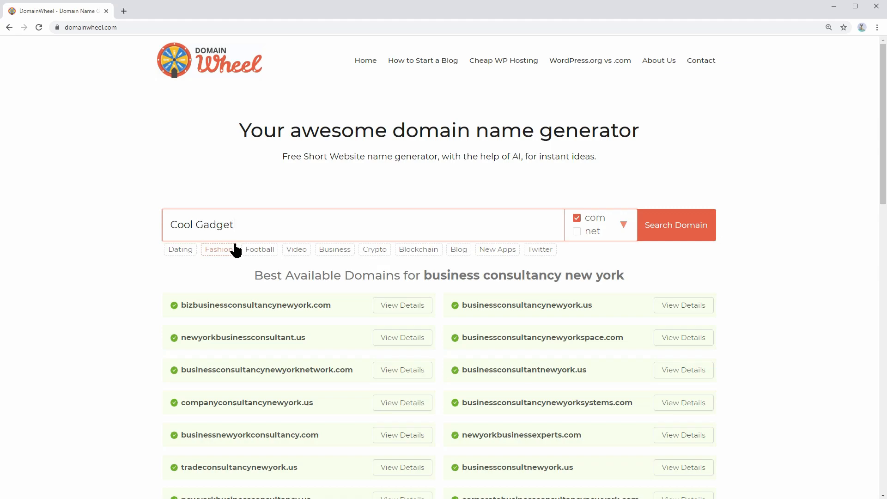
left_click(622, 225)
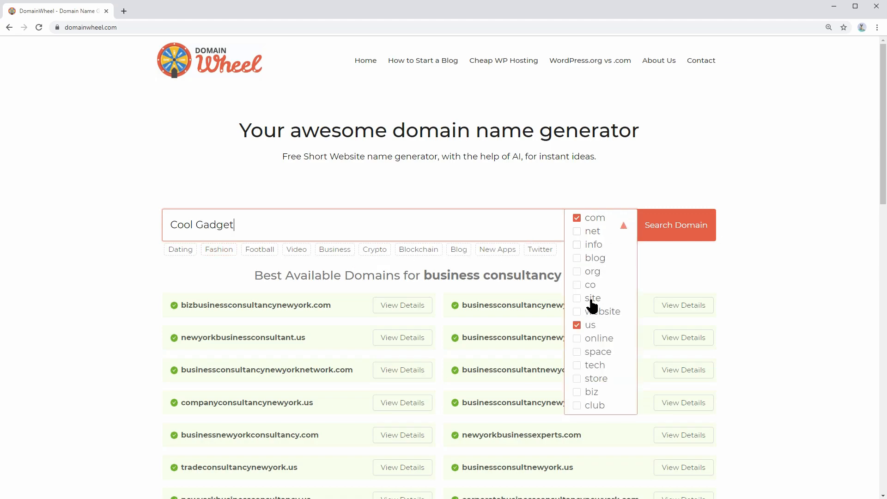
left_click(674, 225)
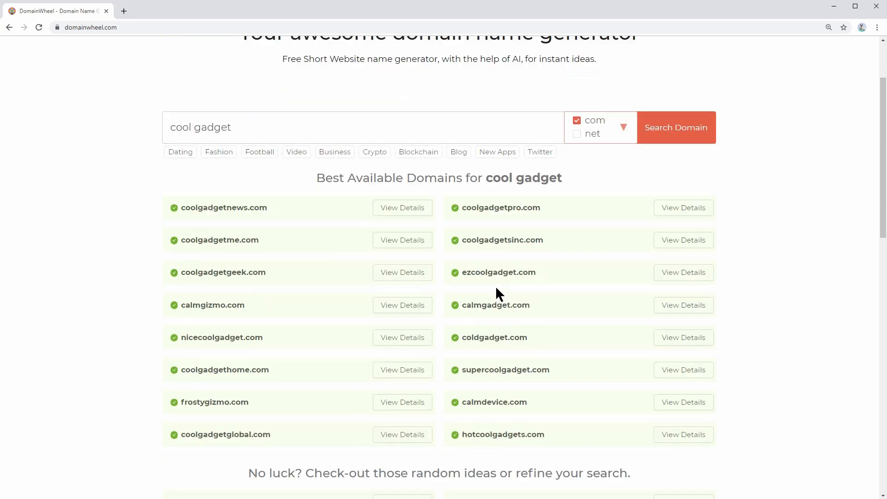
scroll("down", 3)
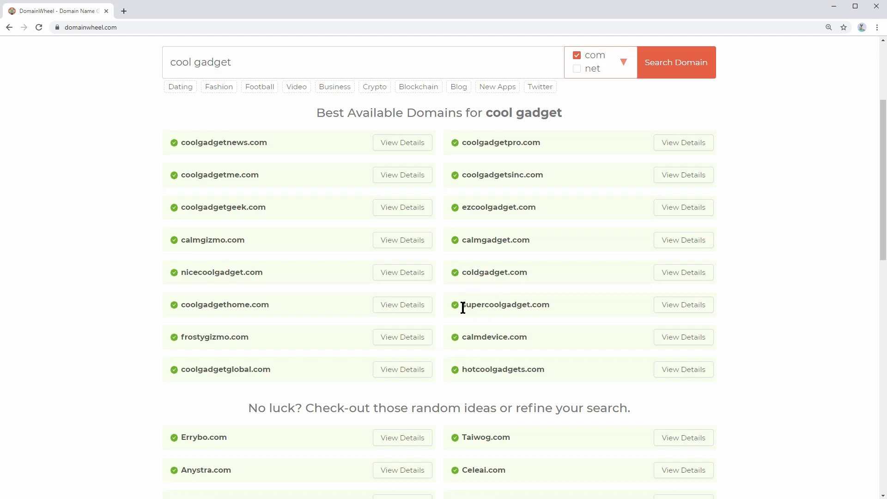
double_click(495, 304)
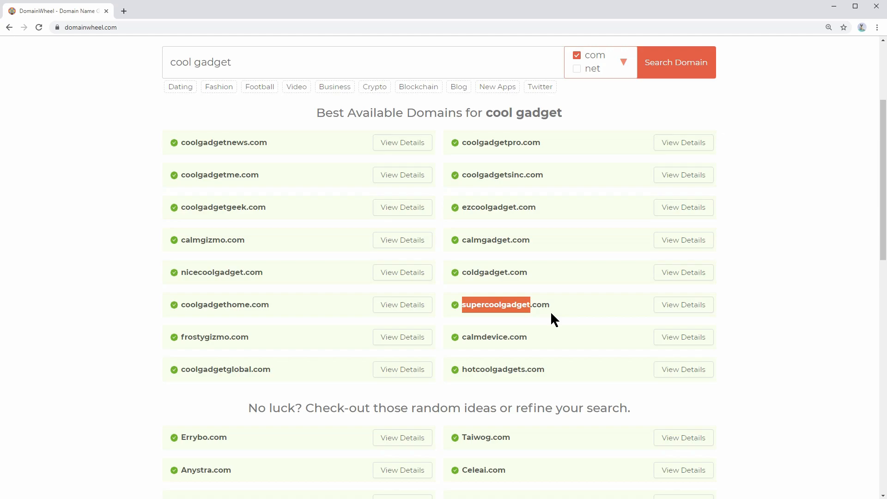
mouse_move(306, 200)
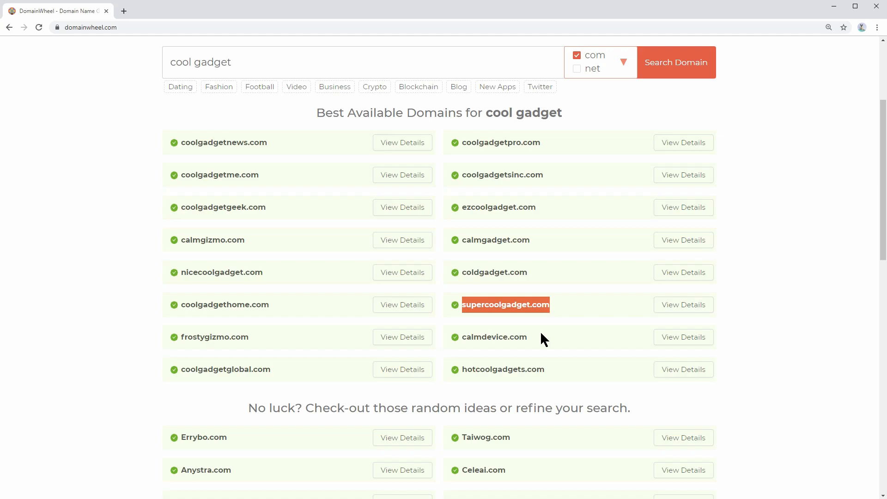
mouse_move(755, 331)
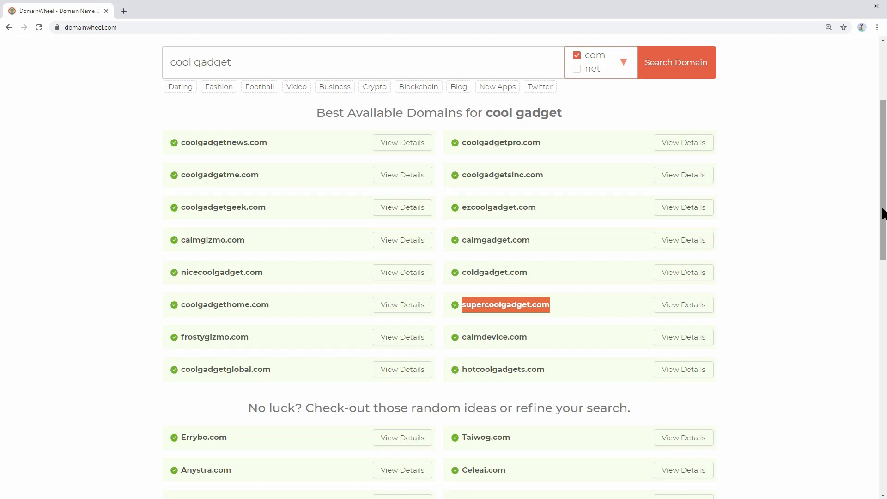
mouse_move(757, 238)
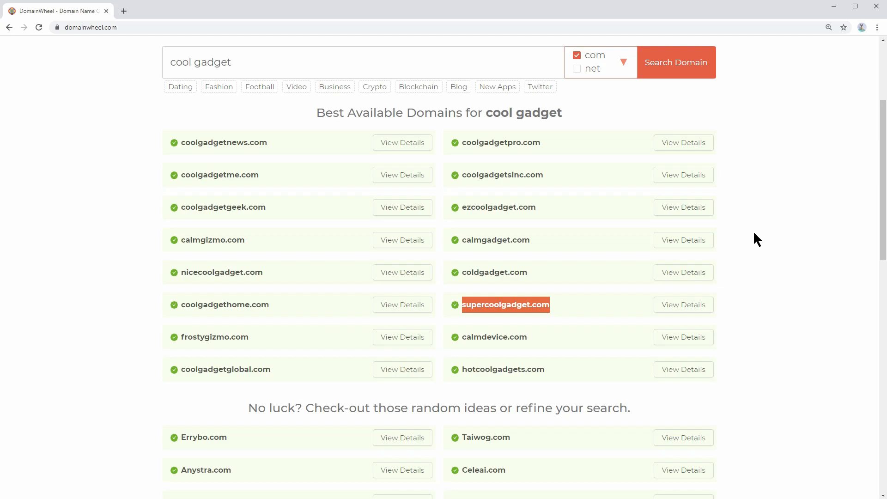
Step: Look through the random ideas further down and pick out Errybo.com
scroll("down", 3)
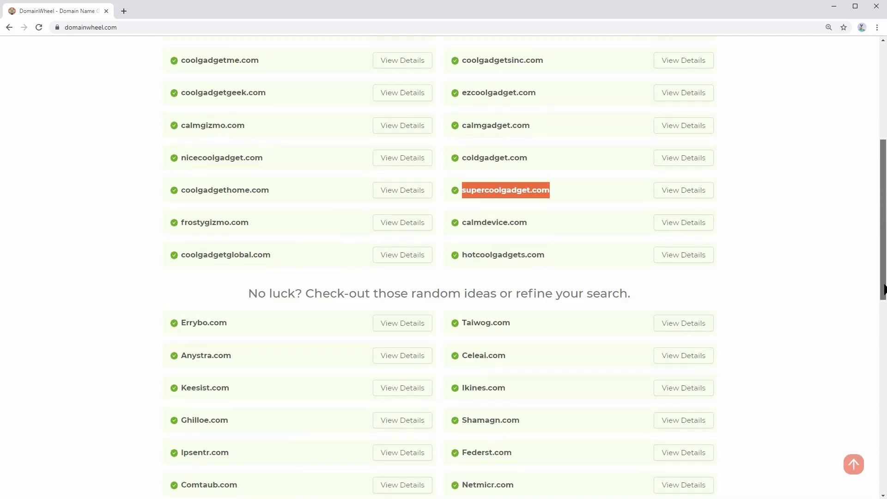
scroll("down", 3)
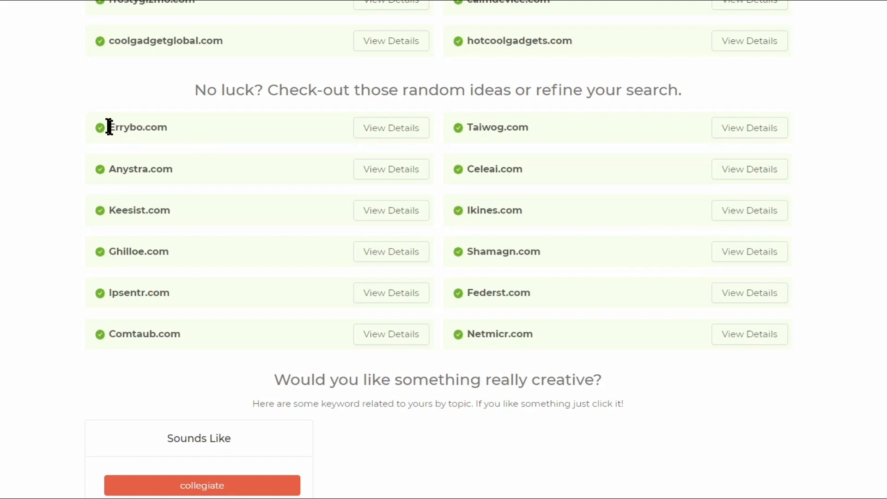
double_click(126, 127)
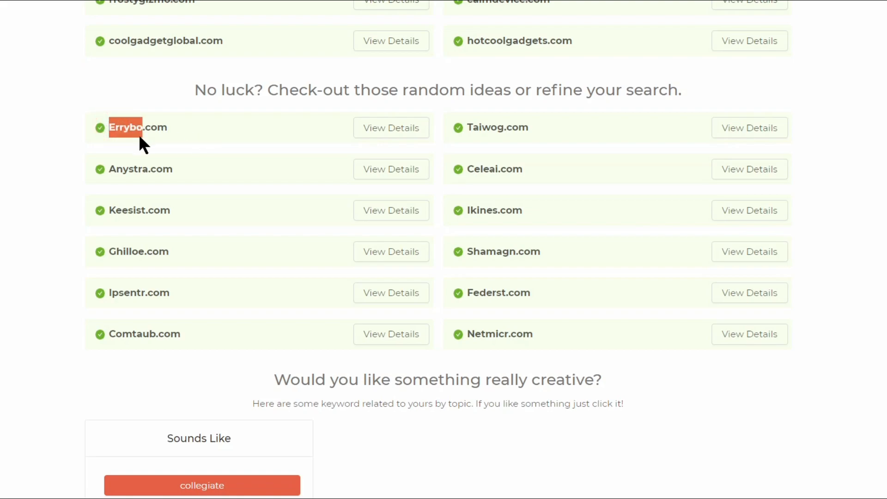
mouse_move(125, 216)
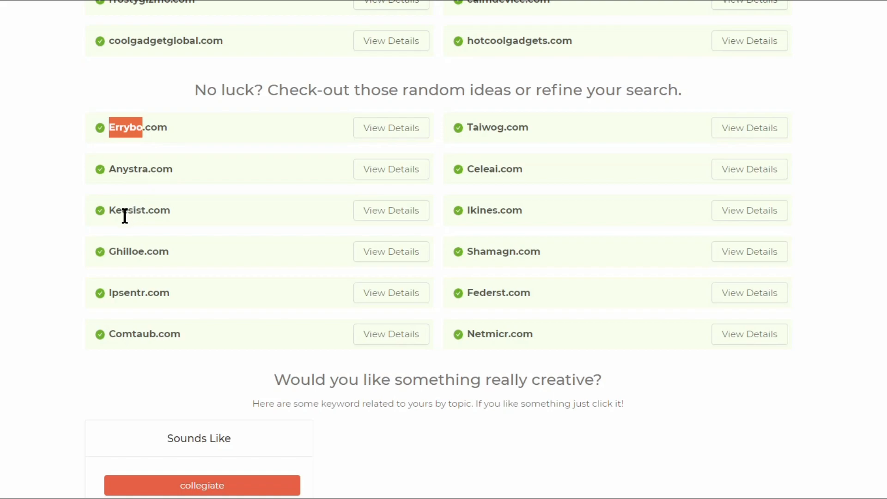
mouse_move(141, 349)
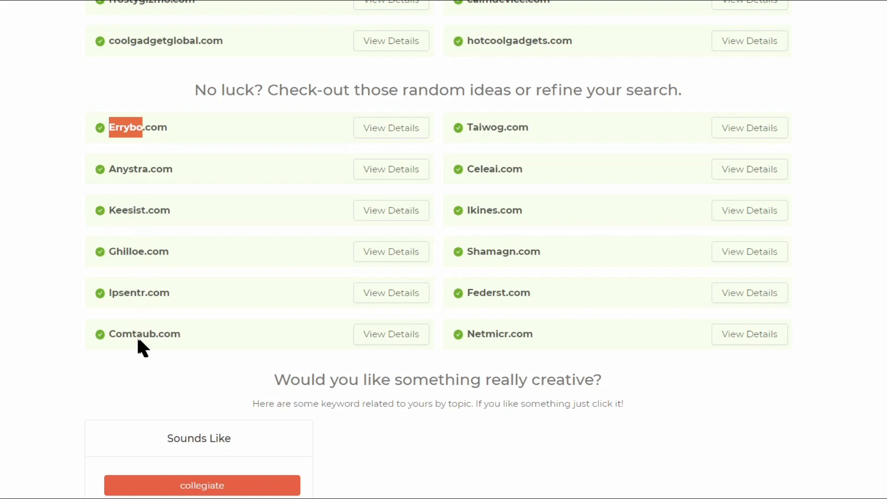
mouse_move(511, 334)
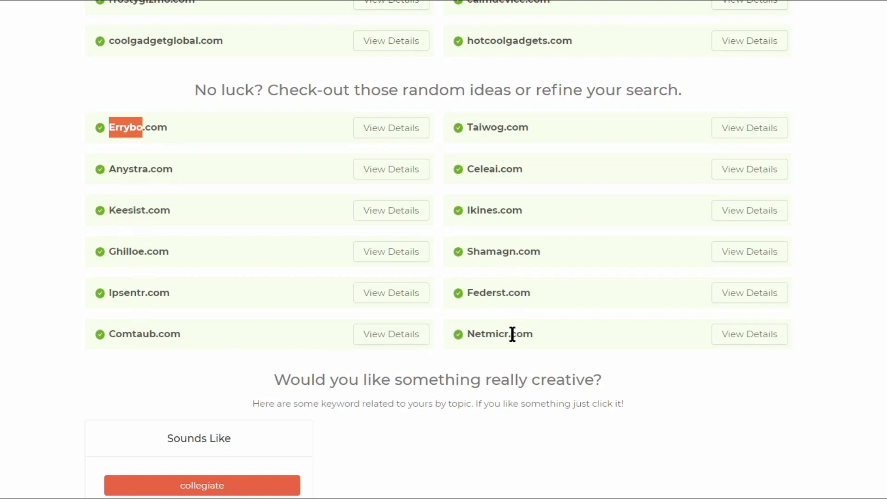
mouse_move(511, 173)
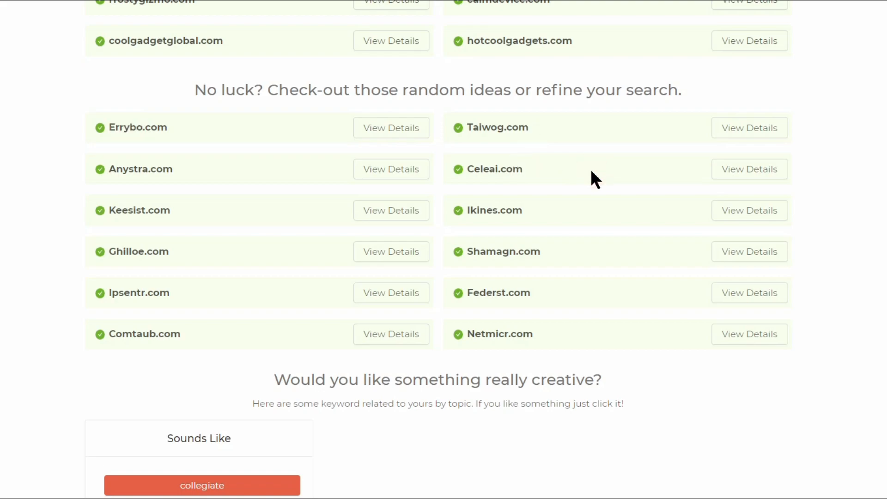
Step: Return to the best available domains list and pick supercoolgadget.com again
scroll("up", 3)
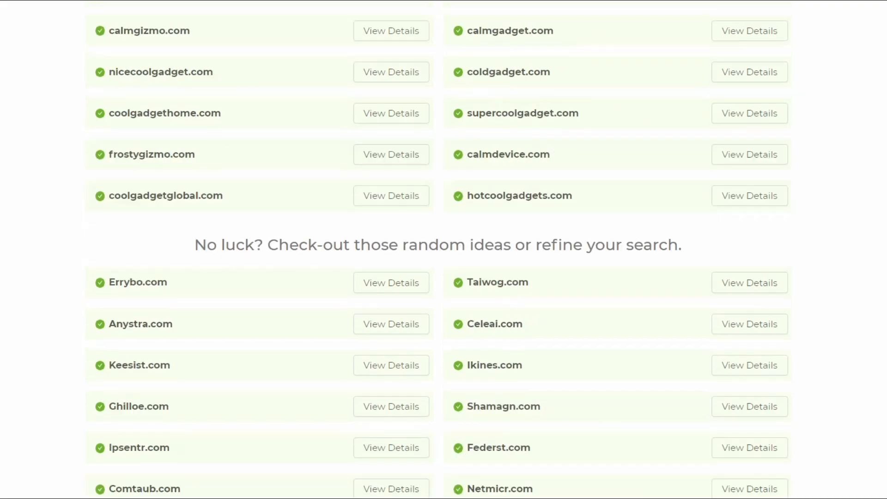
scroll("up", 3)
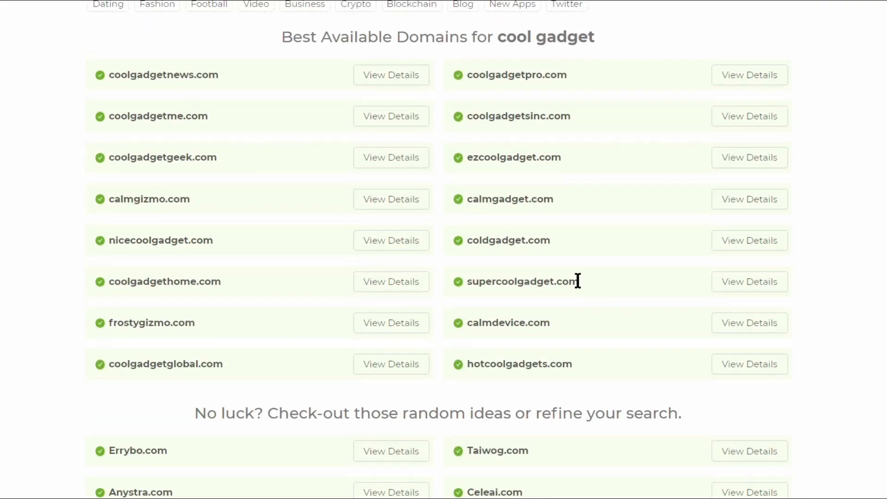
double_click(521, 281)
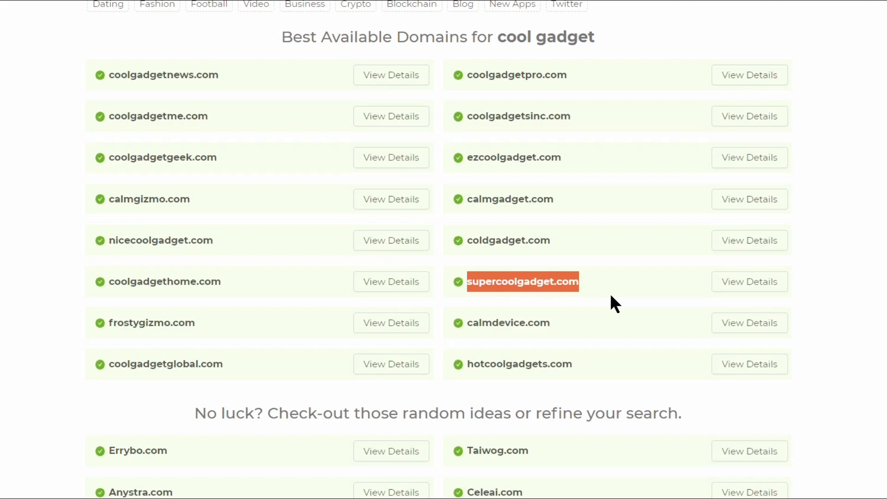
mouse_move(750, 281)
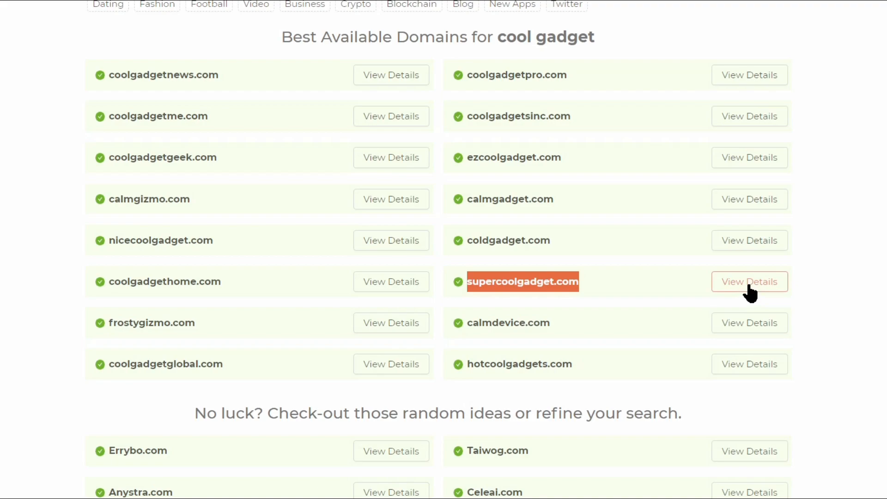
Step: View hosting details for supercoolgadget.com and start the Bluehost sign-up to reach the plan comparison
left_click(750, 281)
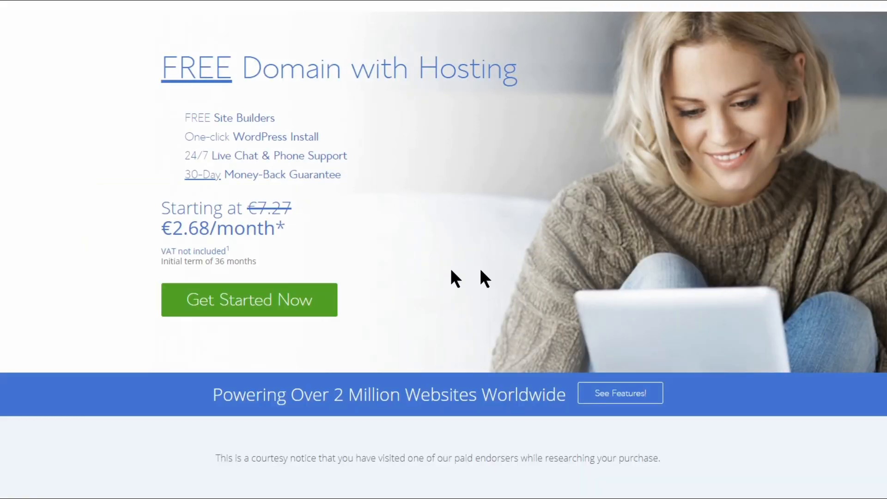
mouse_move(352, 256)
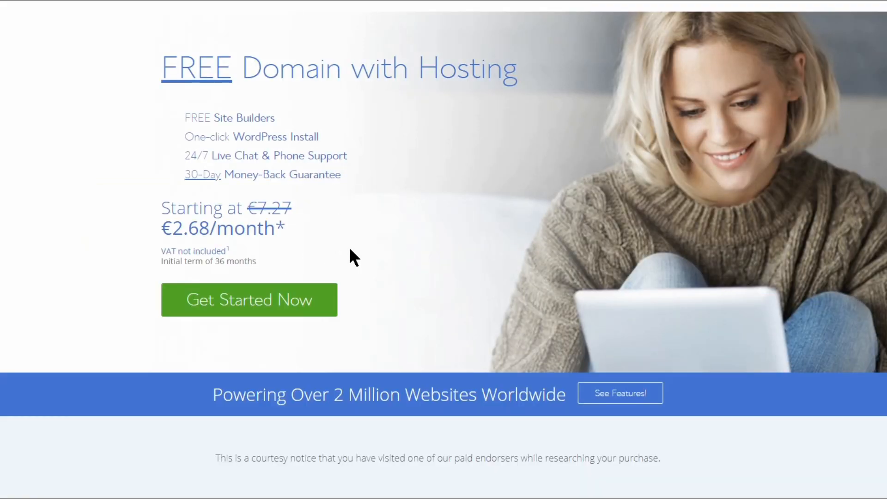
mouse_move(294, 303)
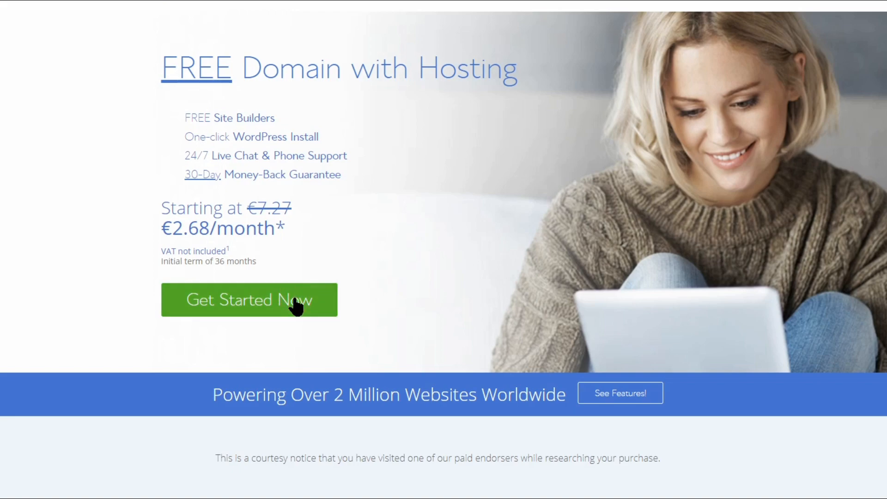
left_click(248, 299)
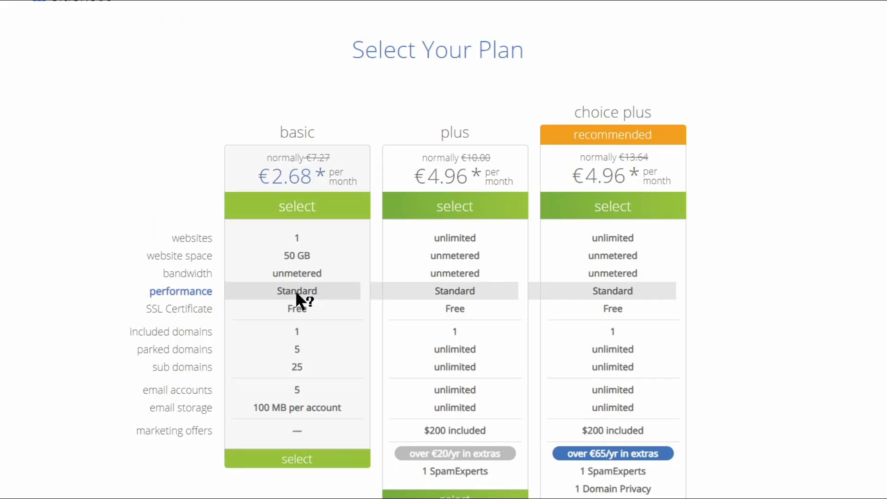
mouse_move(297, 291)
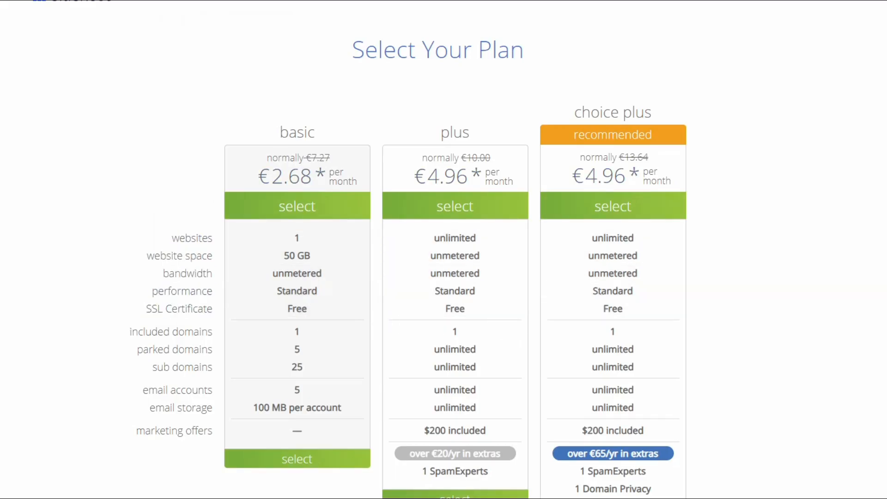
scroll("down", 3)
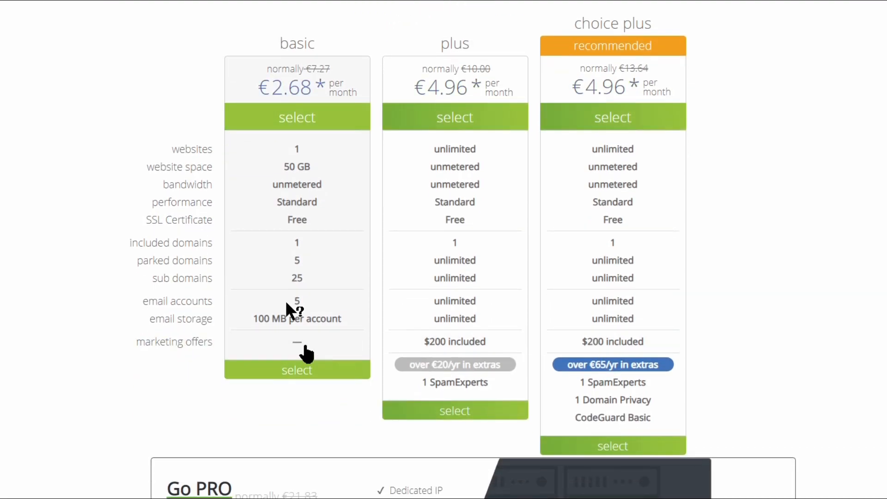
mouse_move(300, 379)
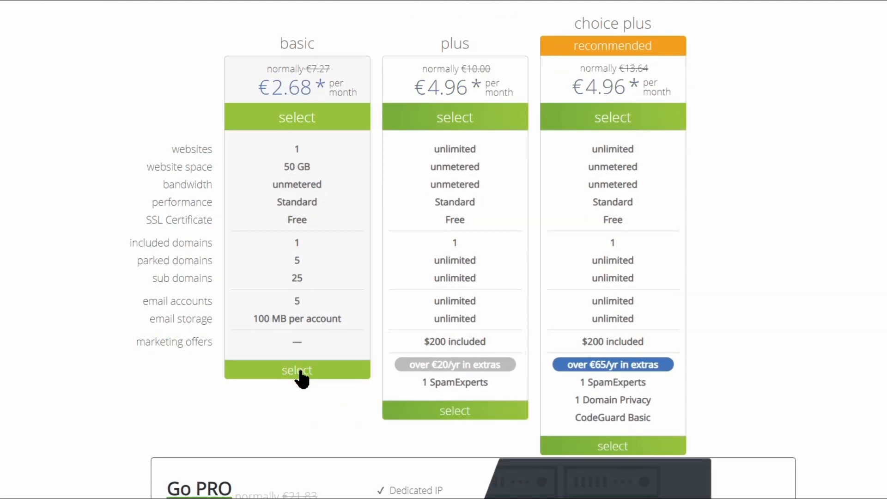
Step: Choose the basic plan, enter 'supercoolgadget' with .com as a new domain, and dismiss the choose-later offer
left_click(297, 370)
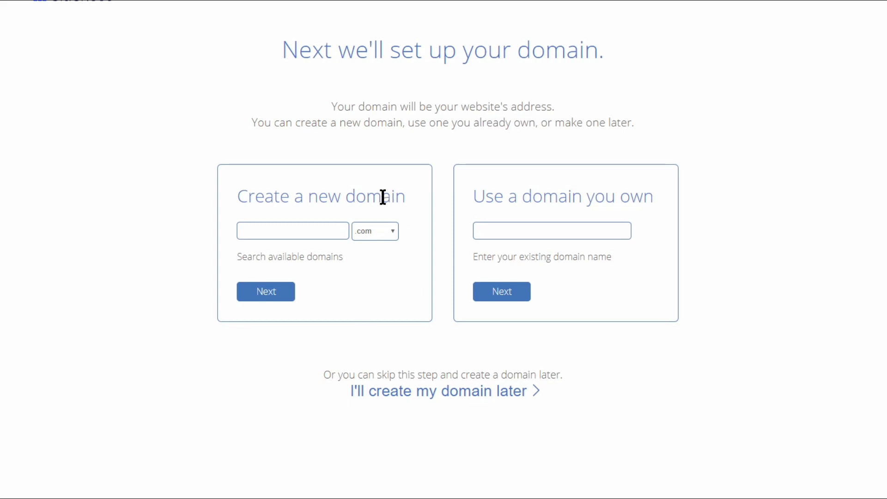
left_click(293, 230)
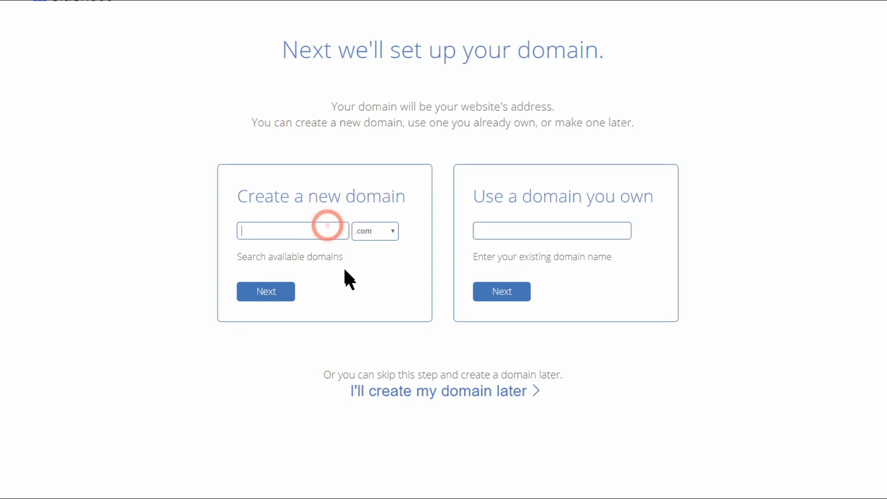
type("supe")
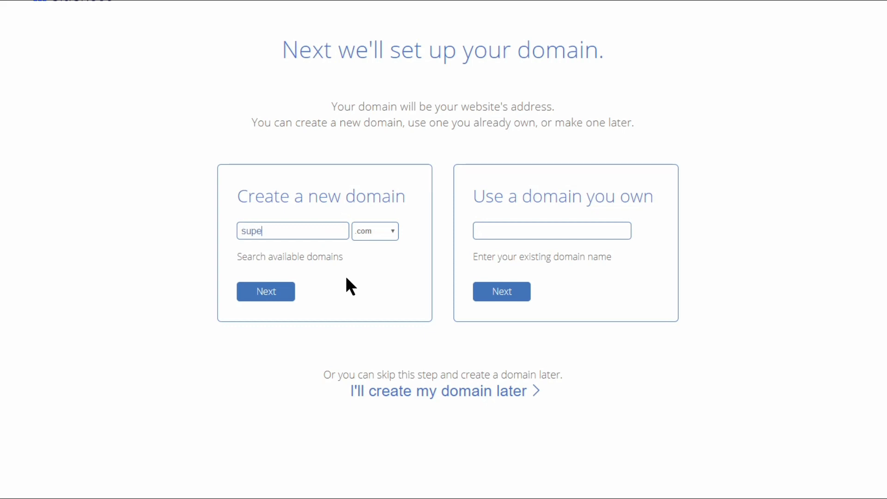
type("rcoolgad")
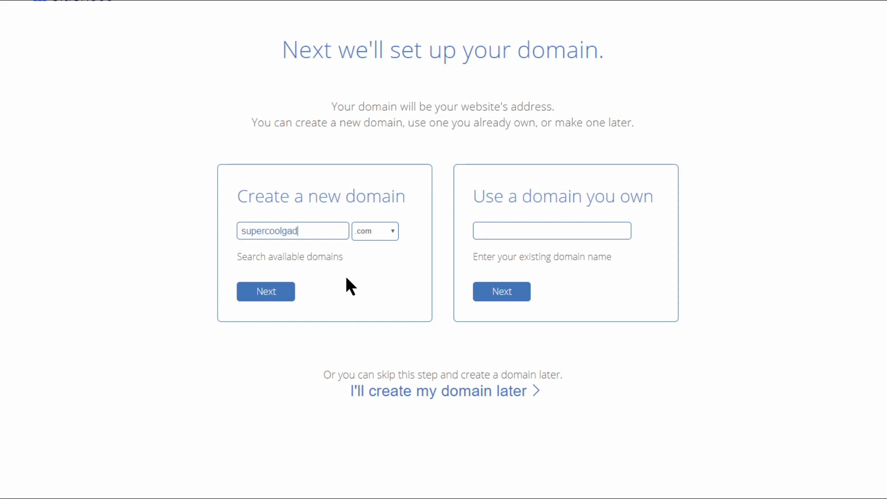
left_click(443, 390)
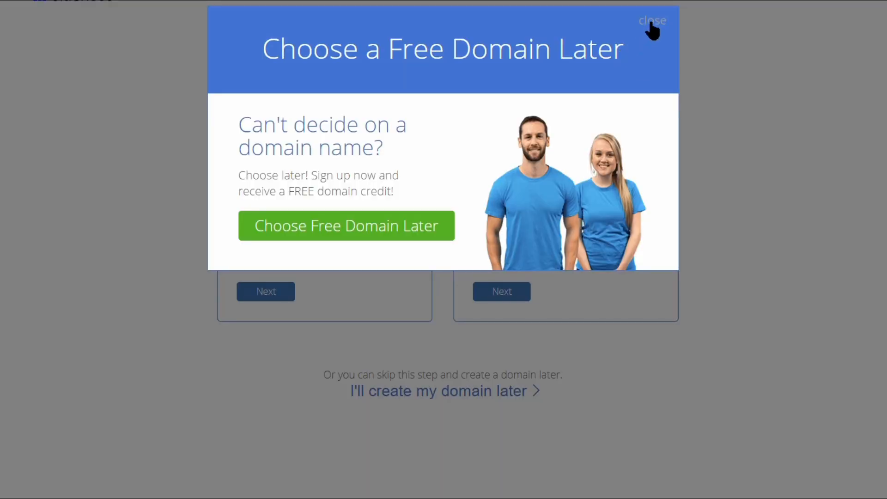
left_click(652, 20)
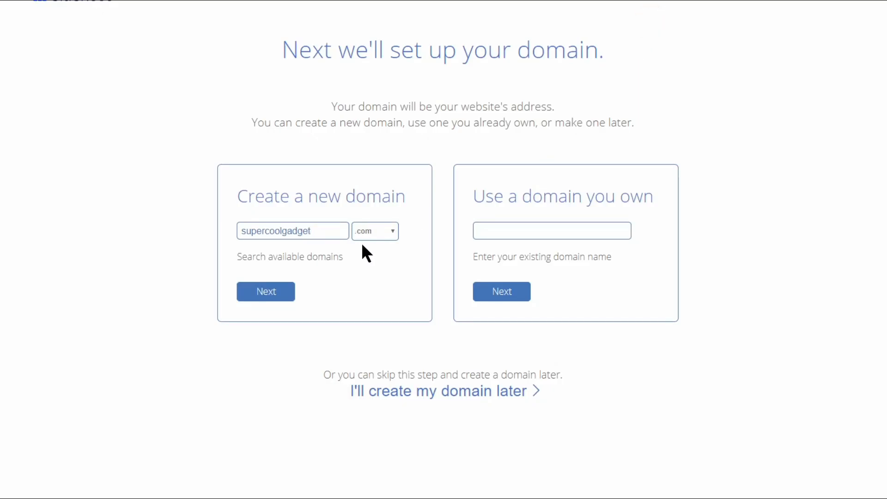
mouse_move(277, 296)
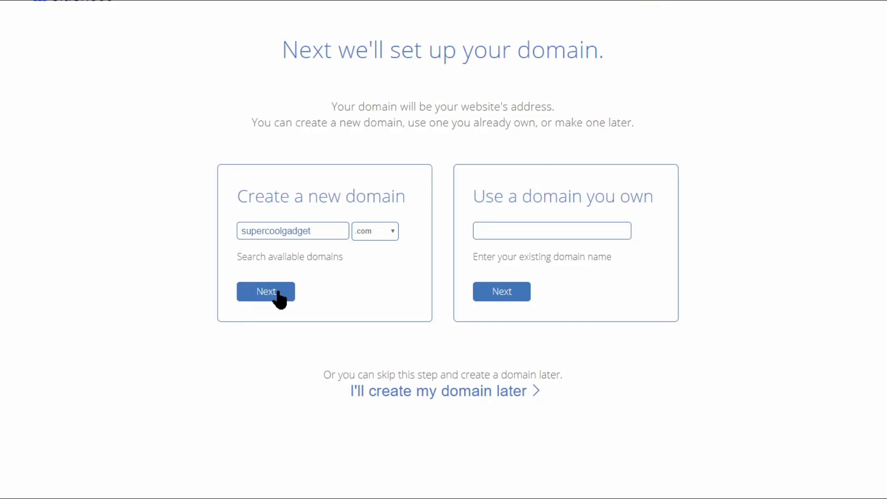
Step: Continue with supercoolgadget.com, fill account info, remove package extras and claim the sign-up discount
left_click(265, 291)
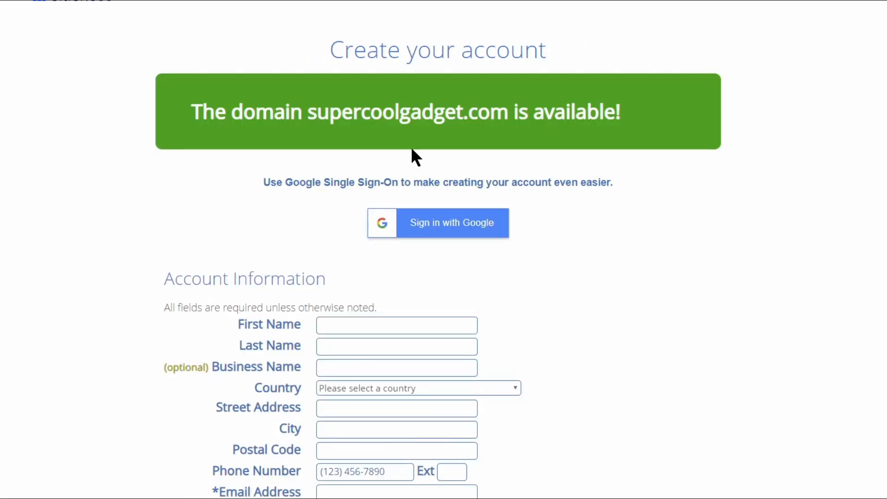
left_click(437, 222)
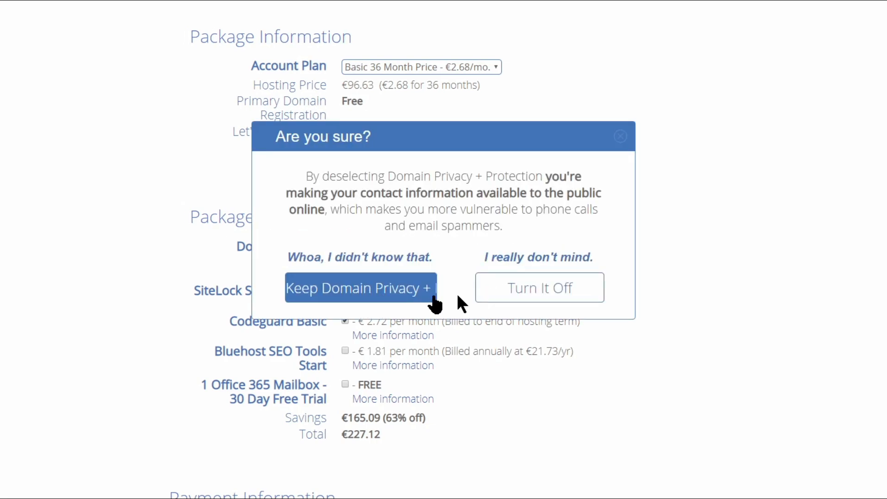
left_click(538, 287)
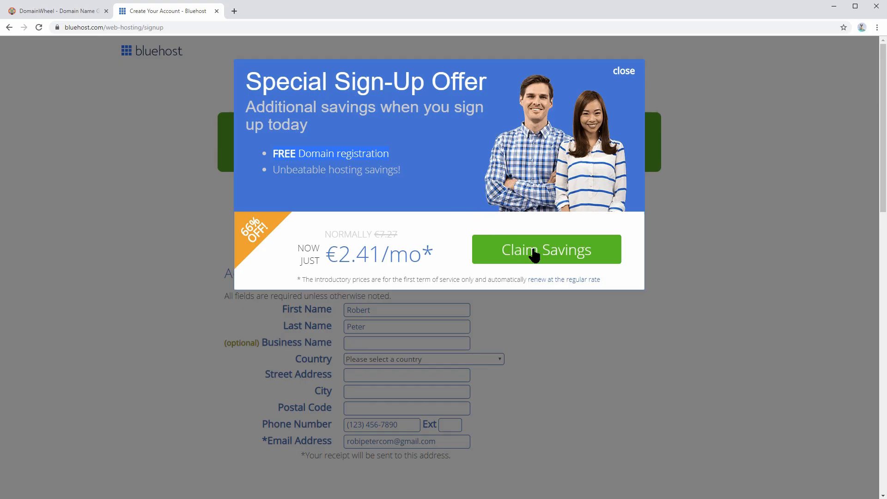
left_click(545, 249)
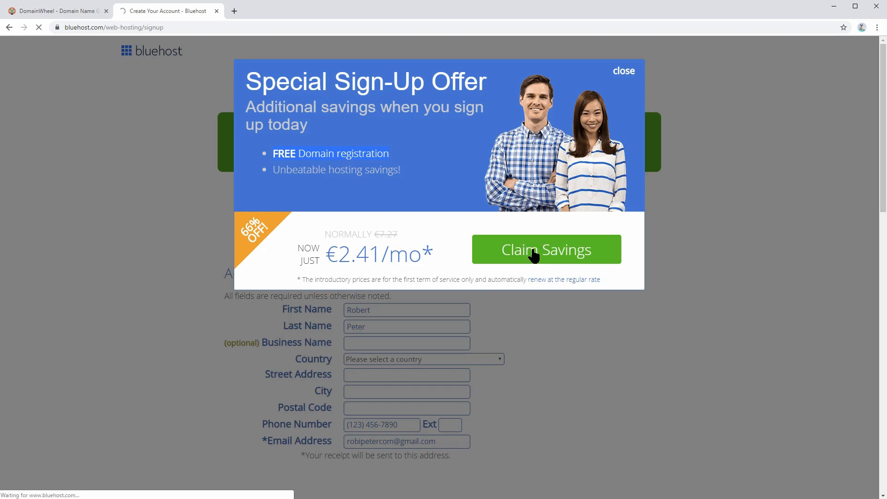
left_click(545, 249)
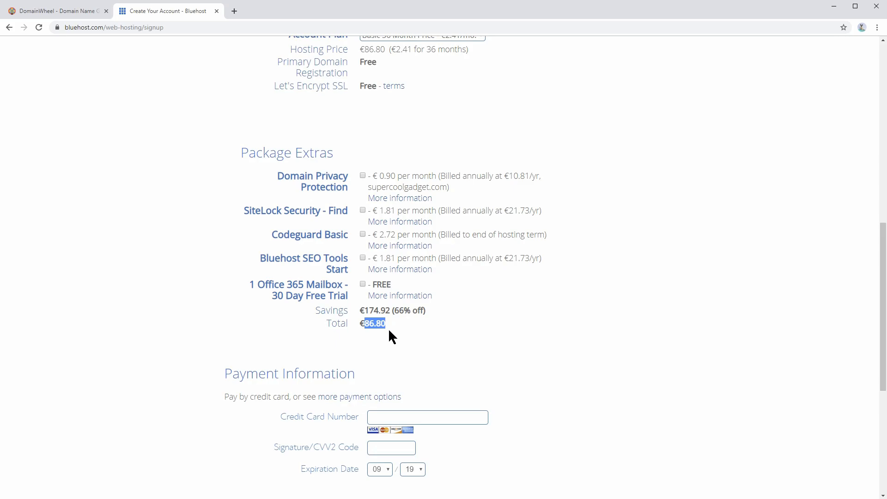
left_click(57, 11)
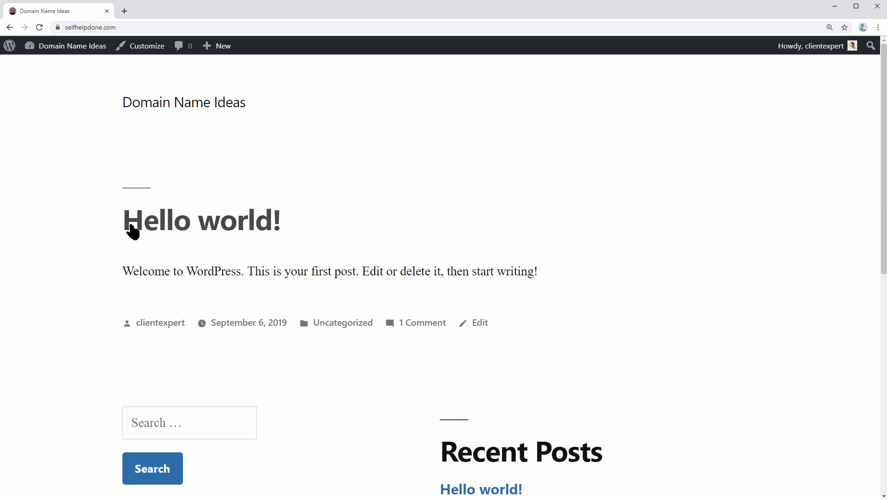
Step: Look over the Hello world front page and go to the site's admin Dashboard
double_click(148, 220)
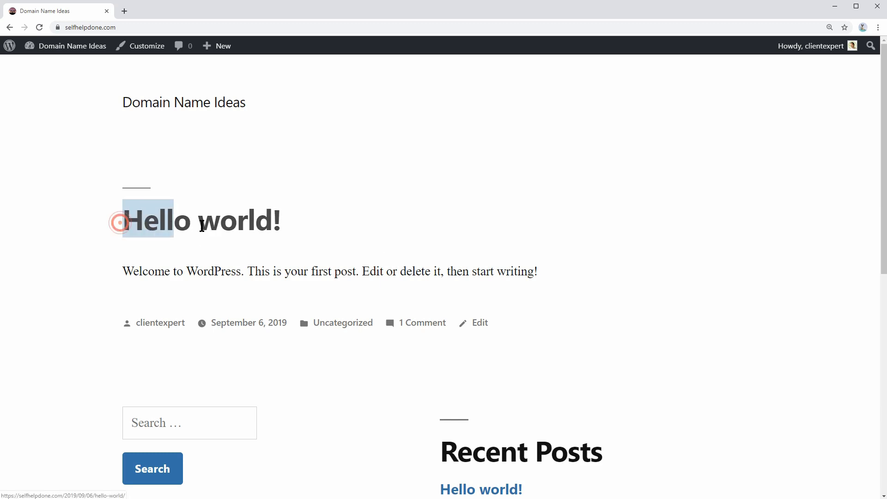
triple_click(200, 220)
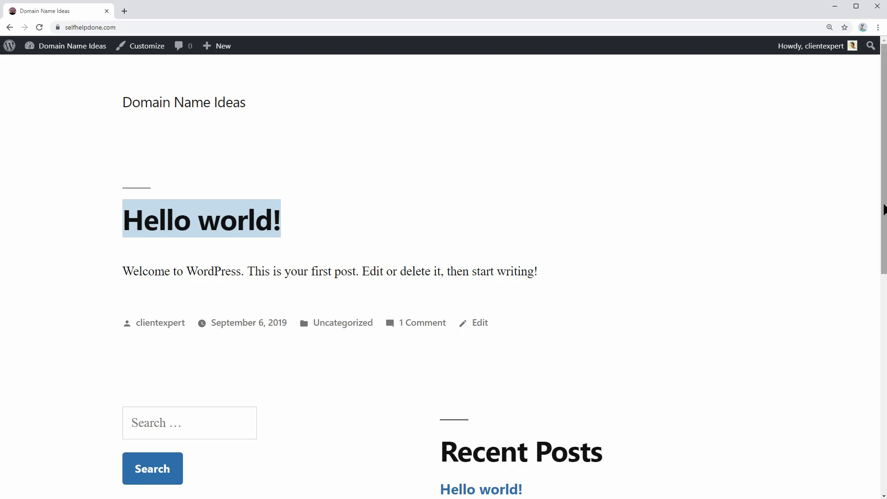
scroll("down", 3)
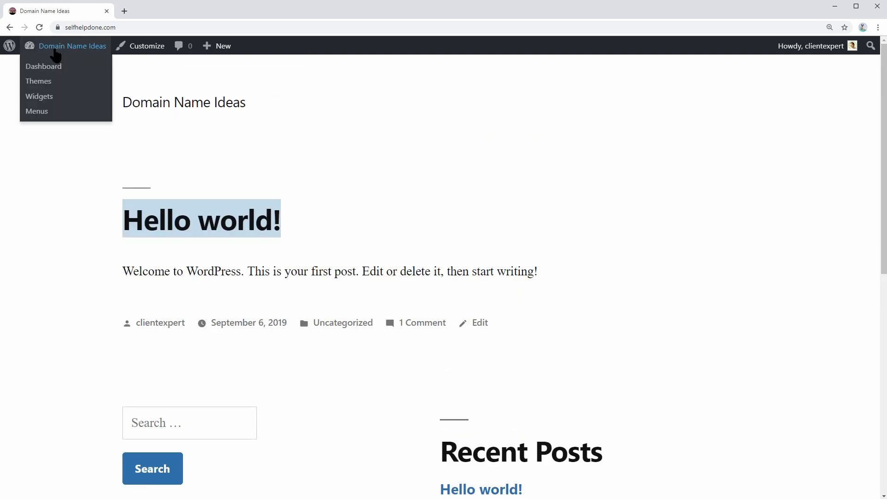
left_click(43, 67)
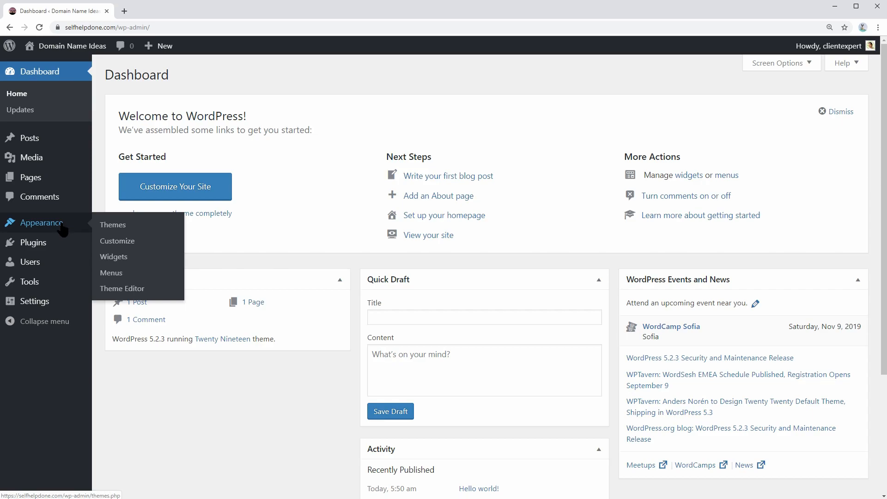
Step: Activate the Neve theme from its Theme Details, replacing Twenty Nineteen
left_click(113, 224)
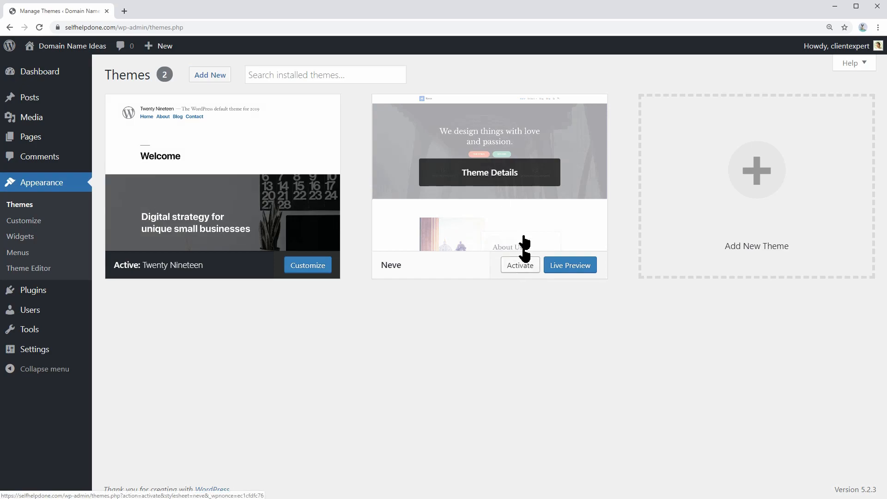
left_click(489, 173)
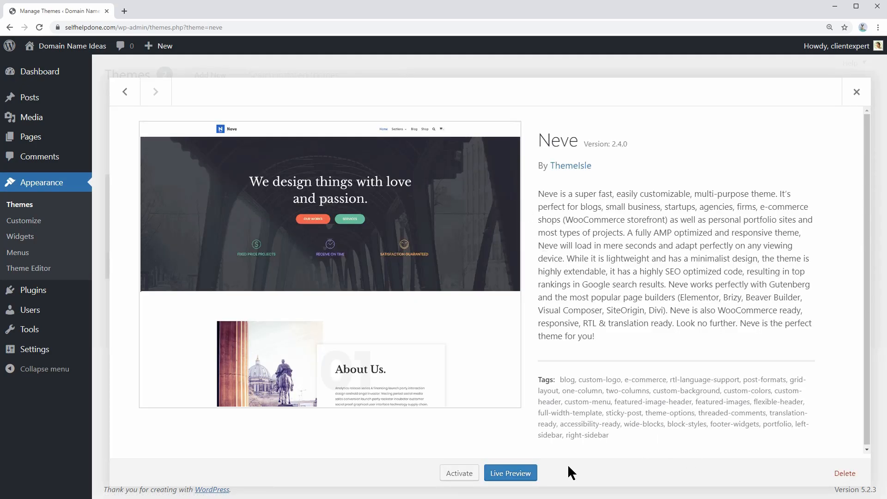
left_click(459, 473)
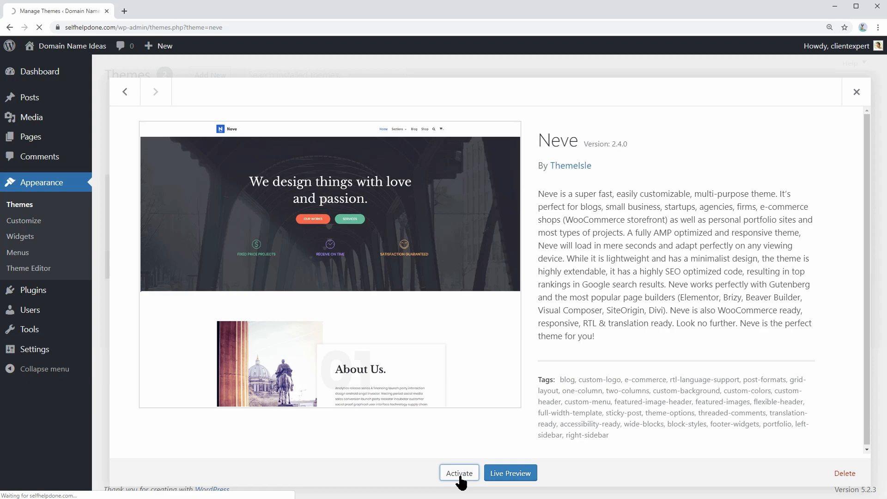
left_click(459, 472)
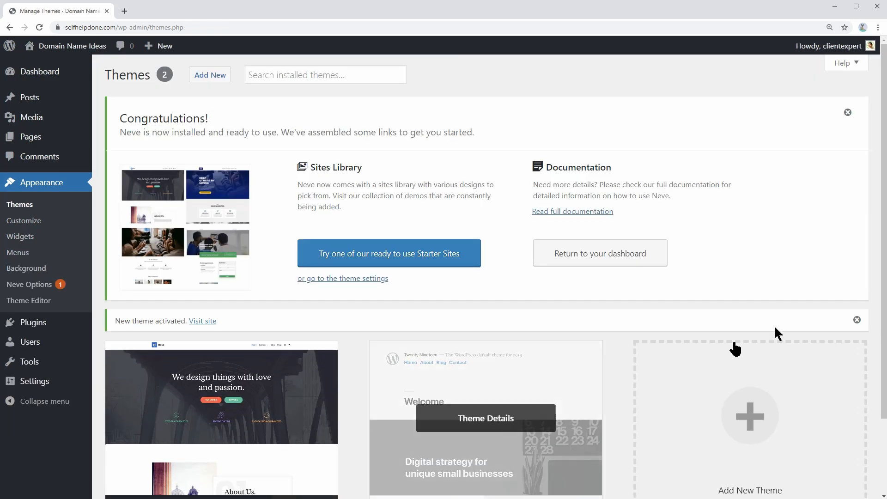
mouse_move(872, 196)
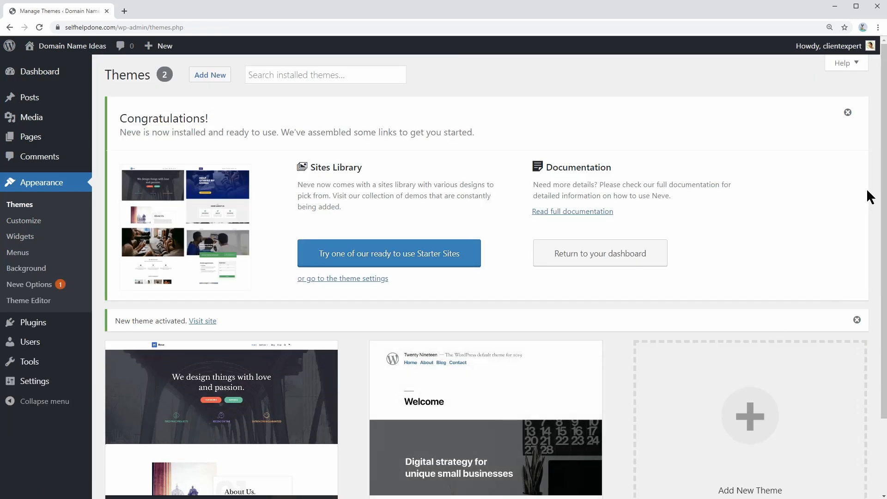
mouse_move(230, 57)
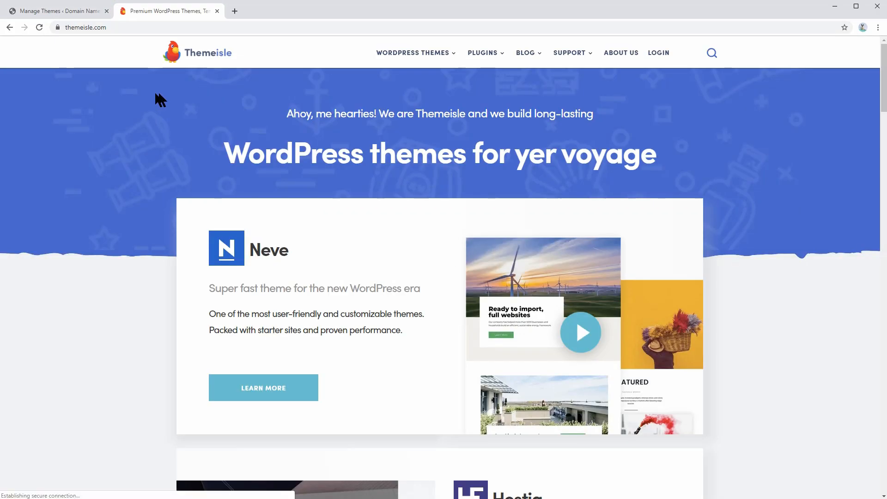
Step: Turn on the Header Booster, Blog Booster and Elementor Booster modules in Neve Pro Addon
left_click(264, 387)
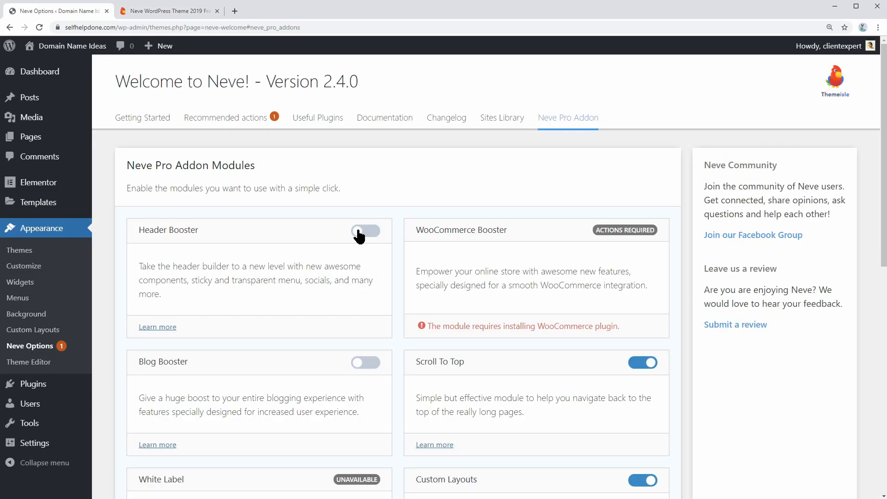
left_click(365, 230)
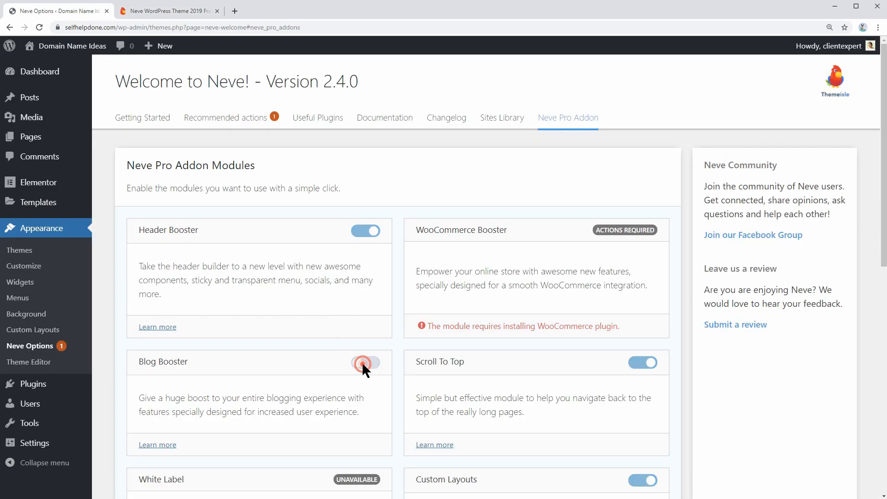
scroll("down", 3)
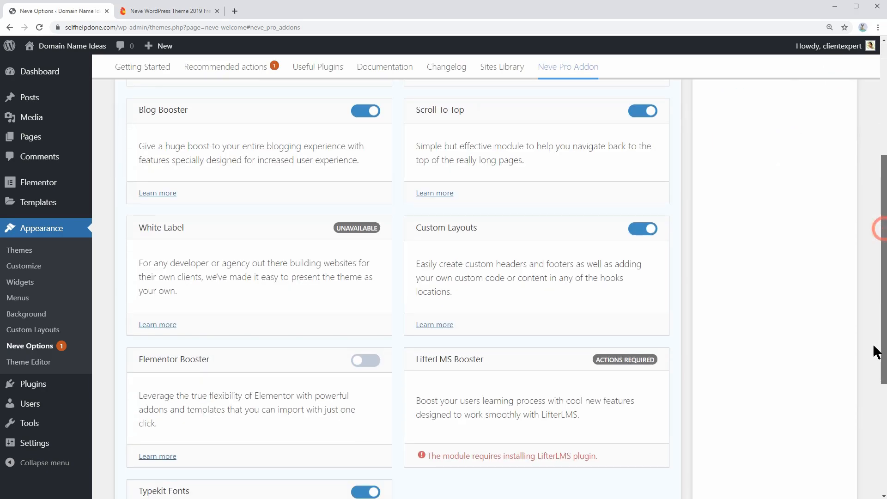
scroll("down", 3)
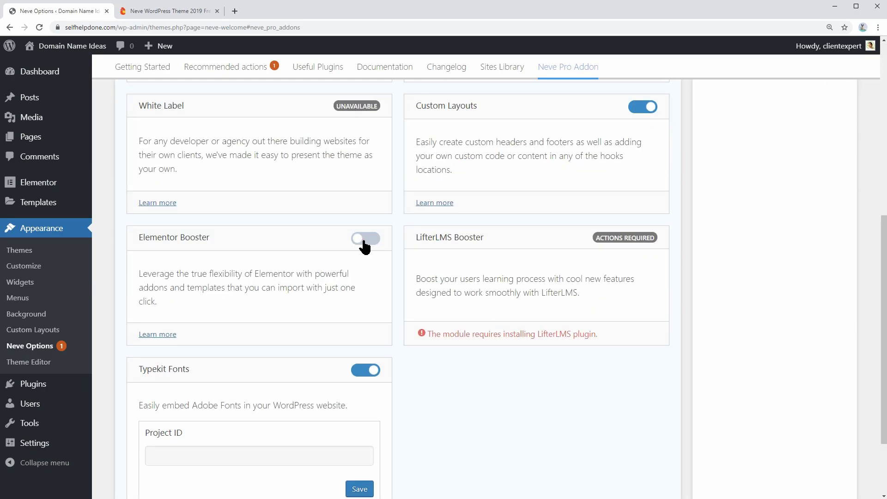
left_click(168, 12)
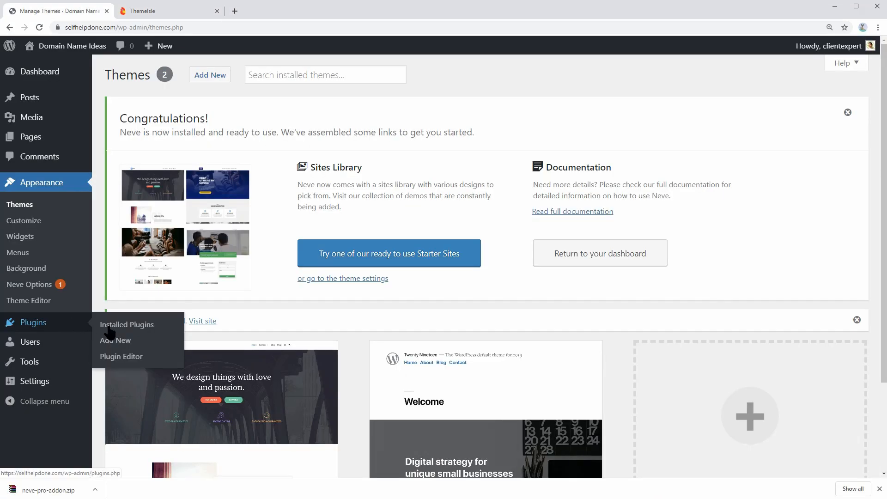
Step: Upload, install and activate neve-pro-addon.zip, then activate the Neve Pro Addon license
left_click(115, 340)
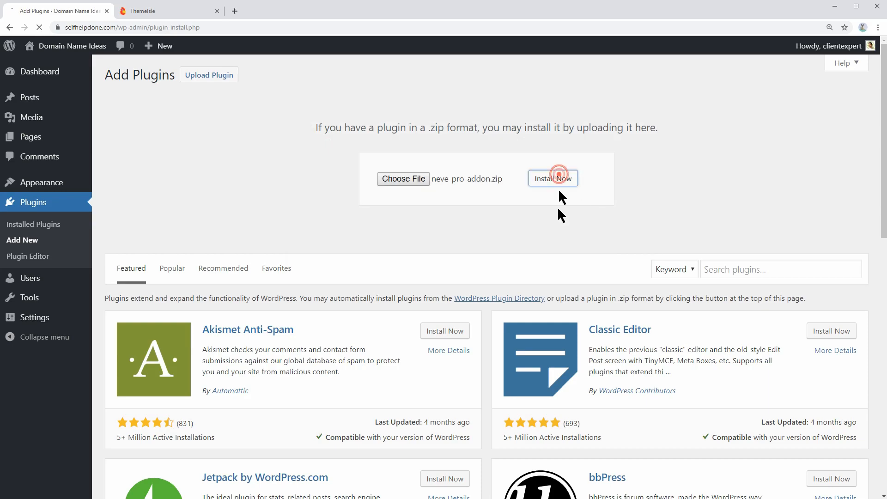
left_click(553, 178)
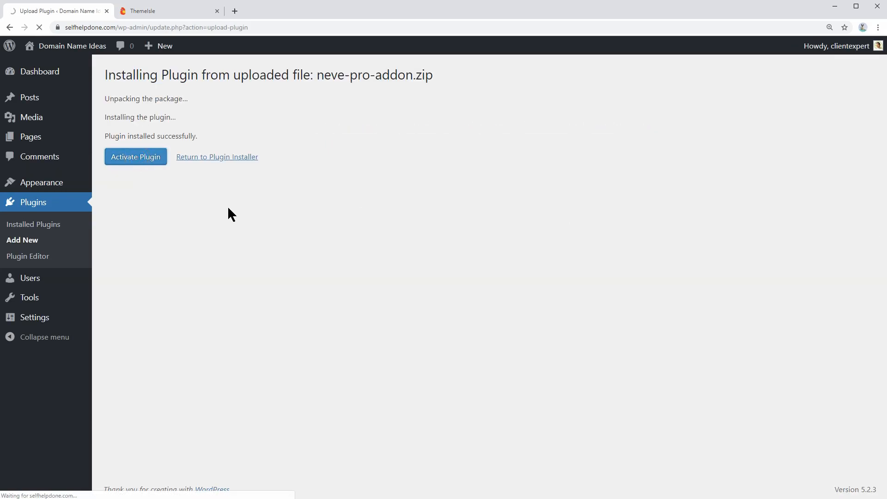
left_click(135, 157)
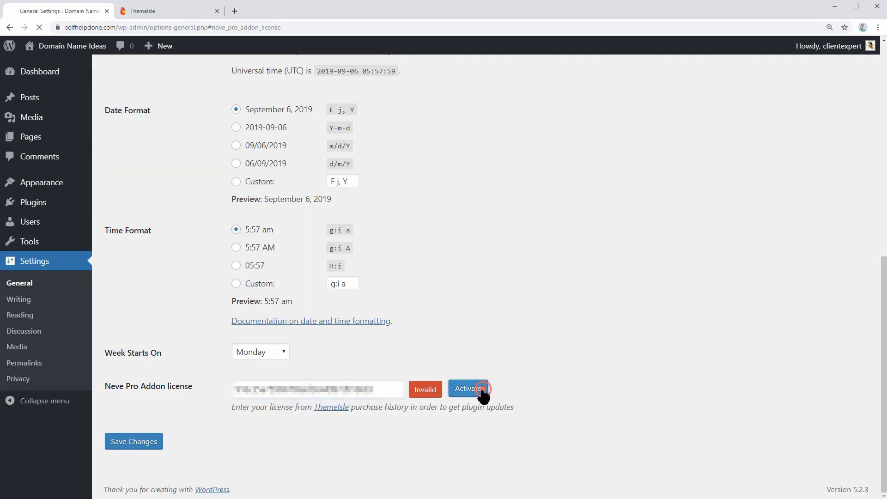
left_click(465, 389)
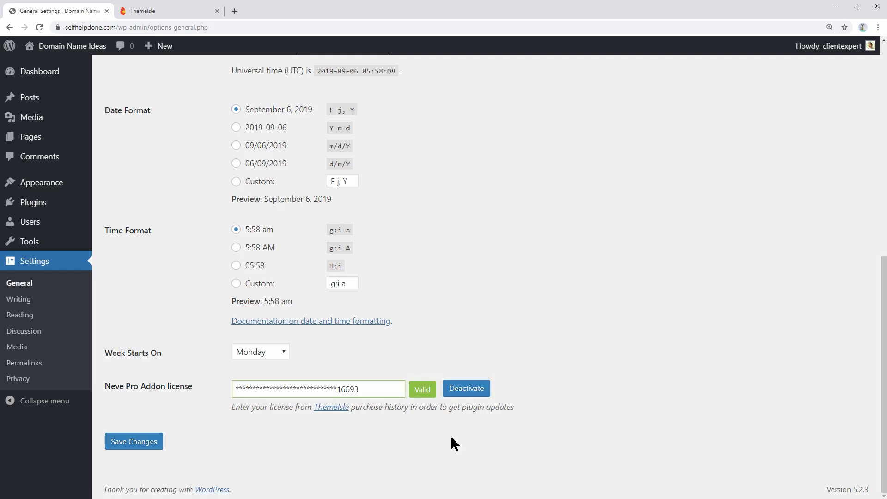
left_click(168, 11)
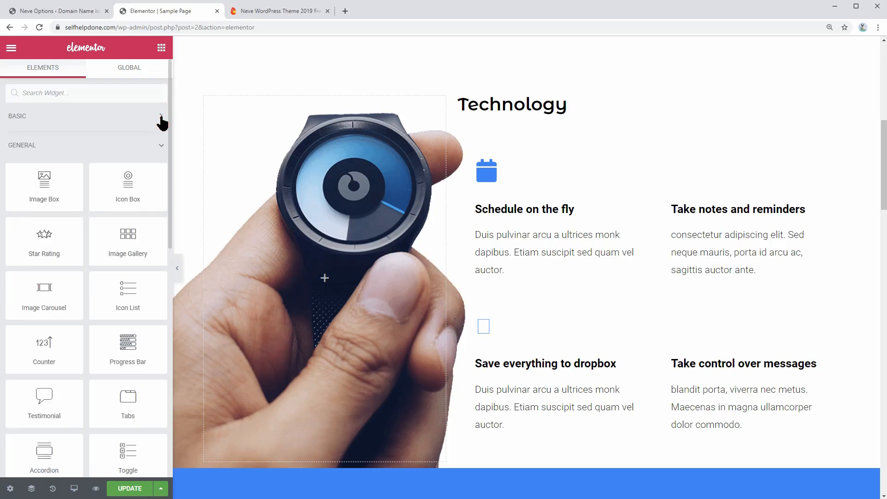
Step: Reveal the Neve Pro Addon widgets in the panel and switch to the Neve Options page
left_click(85, 145)
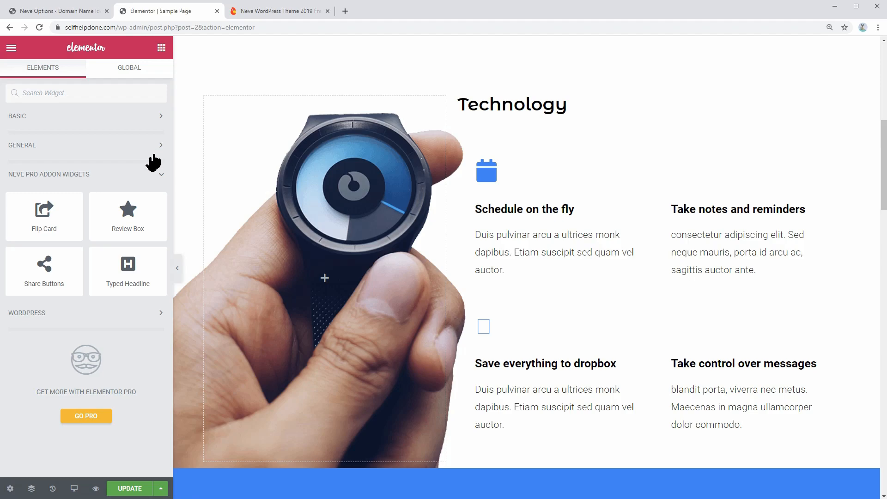
mouse_move(56, 212)
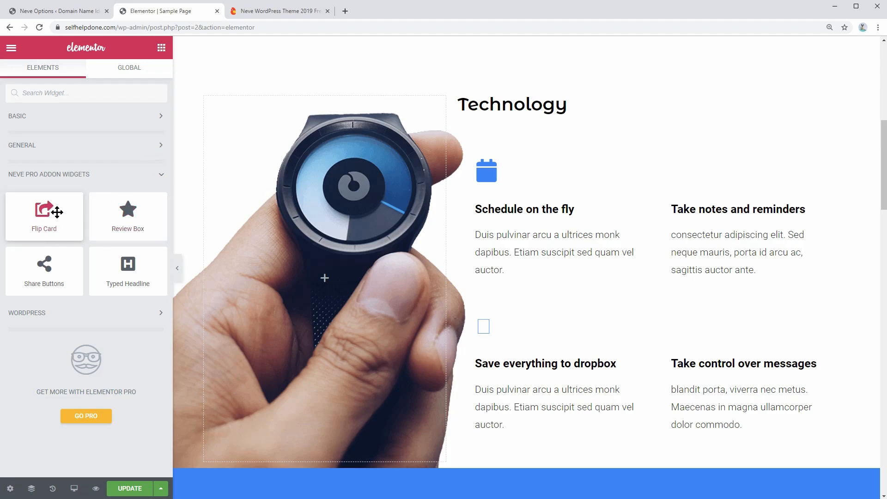
mouse_move(43, 271)
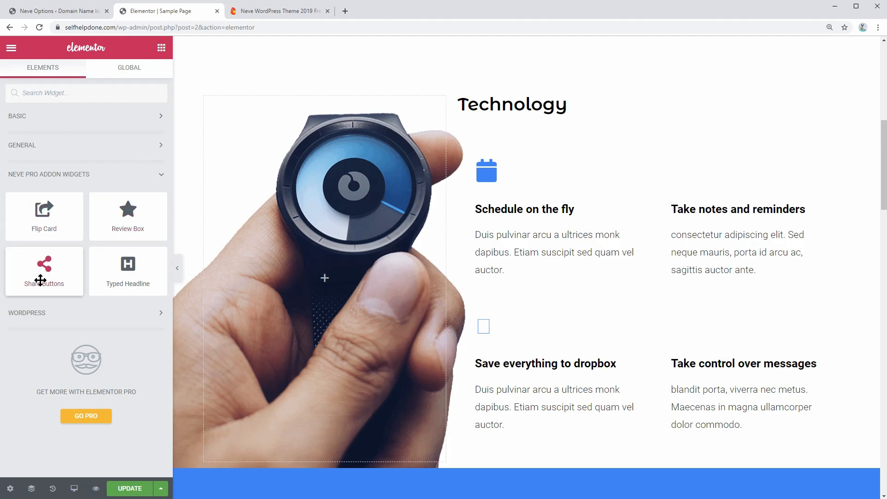
mouse_move(128, 272)
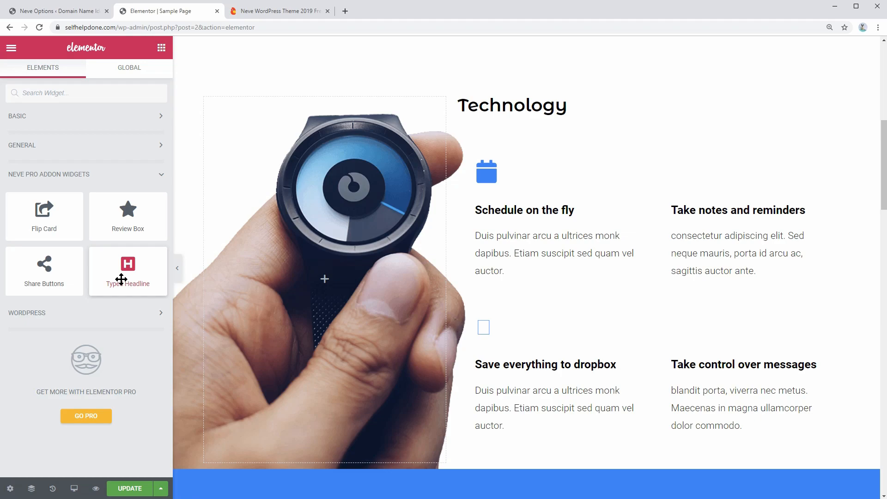
left_click(53, 11)
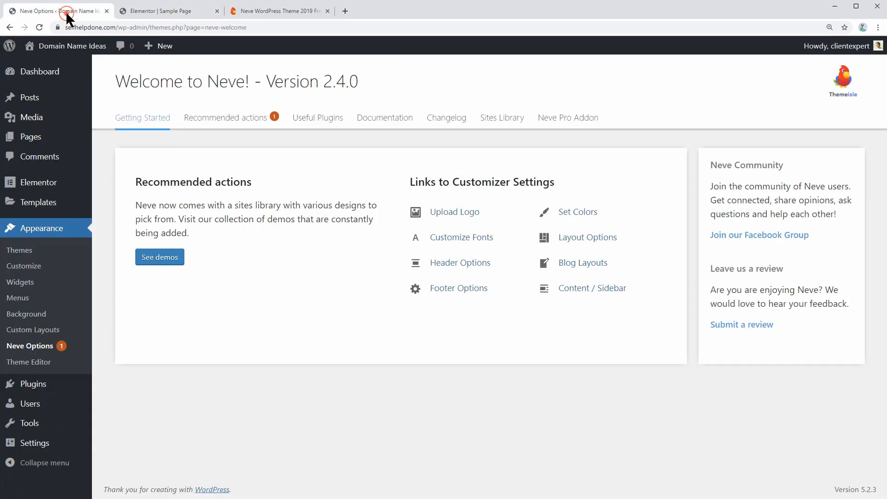
Step: In the Sites Library, filter Brizy then Elementor demos and bring up import options for Photography
left_click(501, 117)
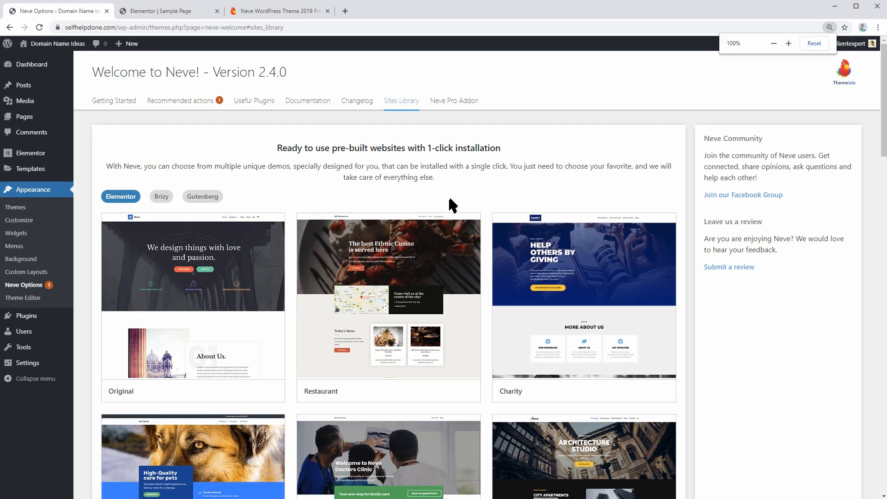
mouse_move(556, 380)
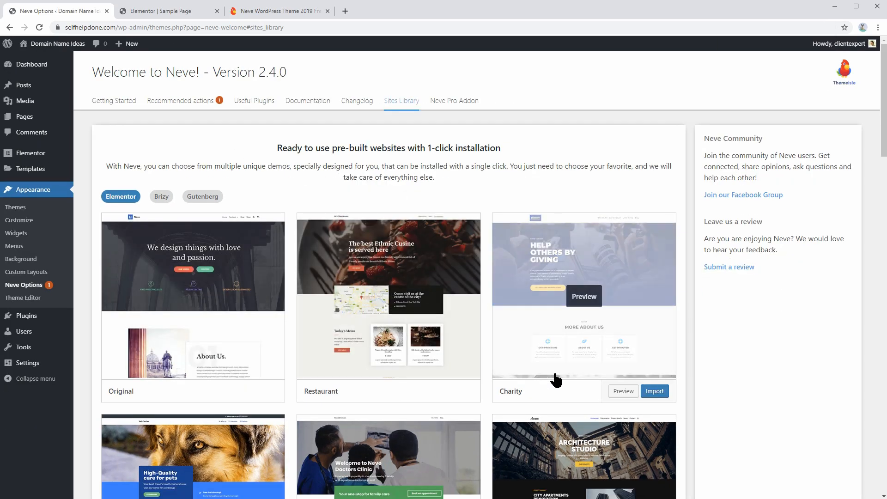
left_click(161, 196)
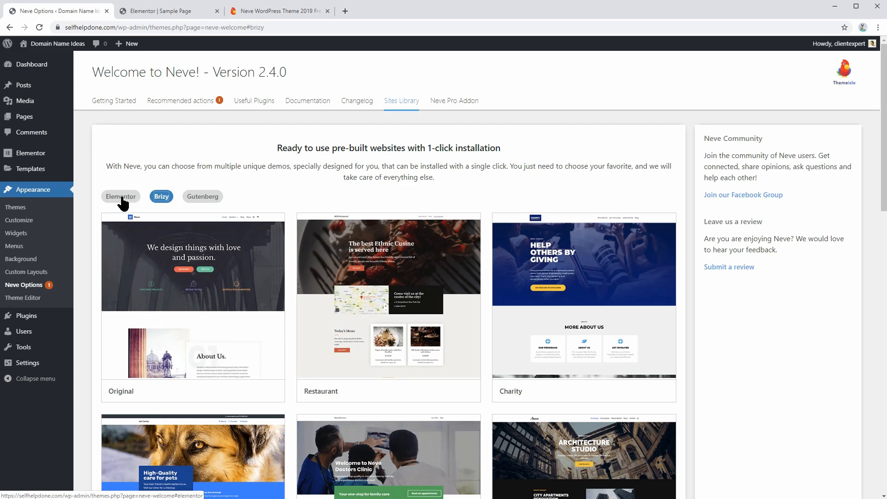
left_click(120, 196)
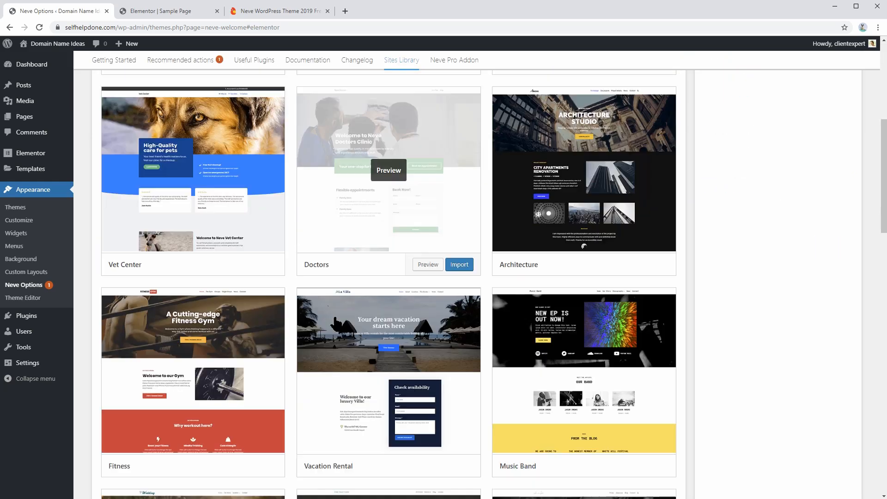
scroll("down", 3)
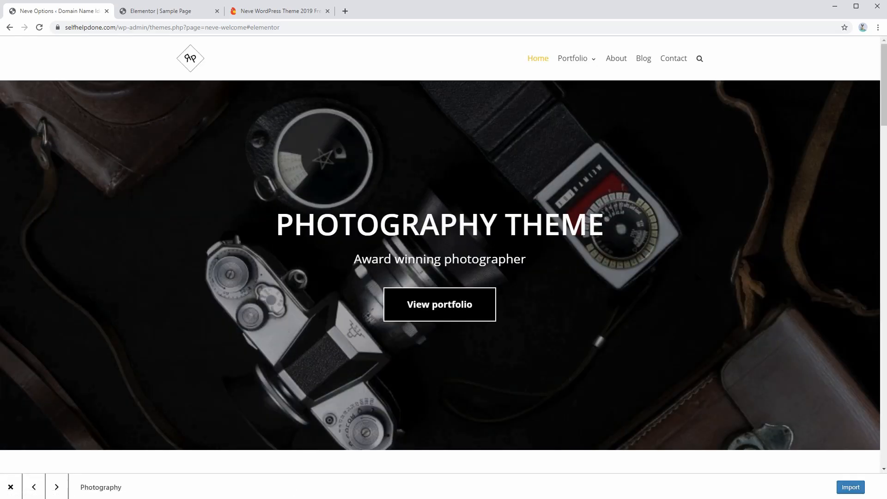
scroll("down", 3)
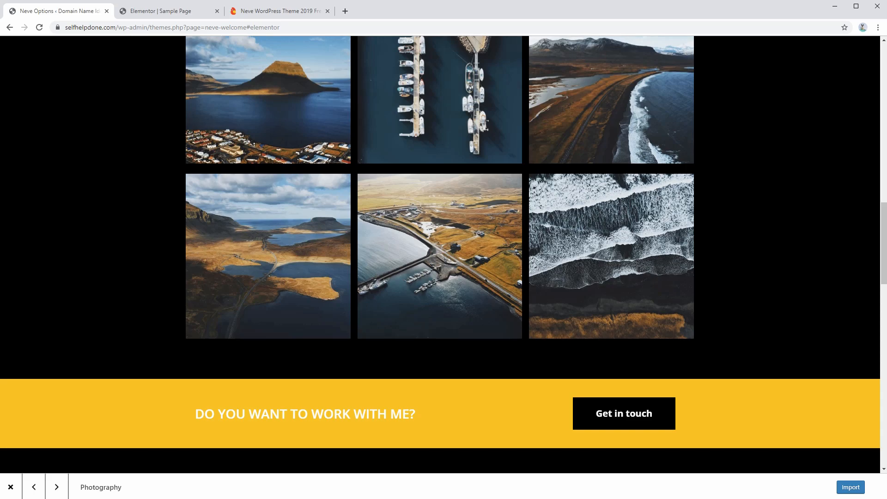
scroll("up", 3)
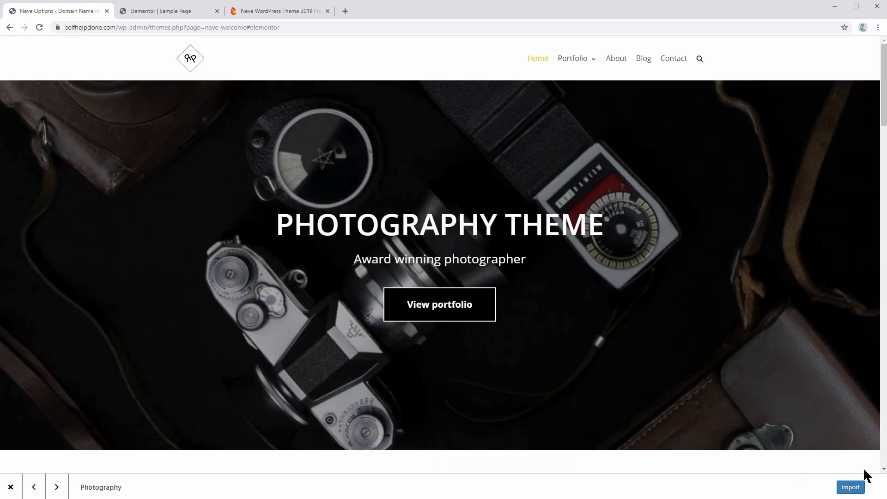
left_click(850, 487)
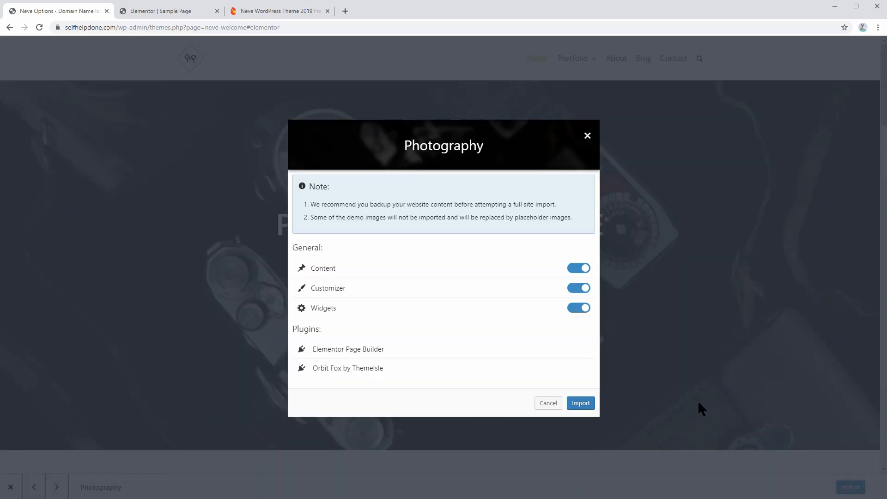
Step: Import the Photography demo site into WordPress
left_click(581, 403)
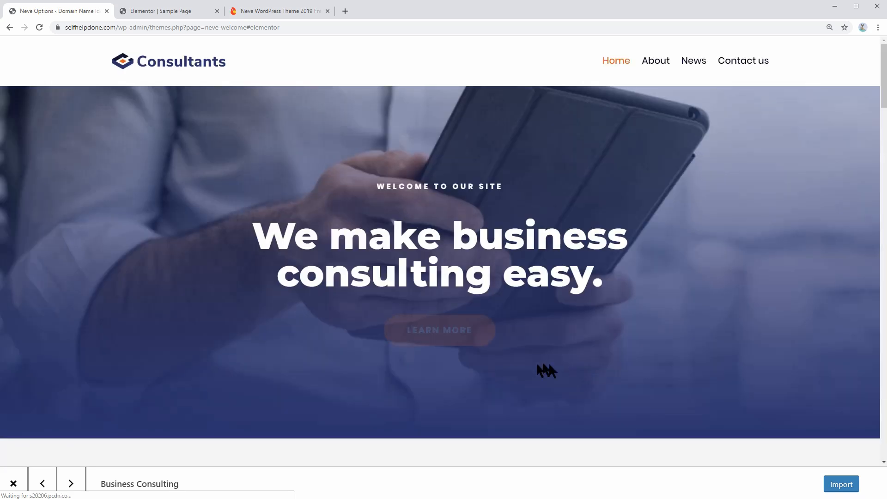
mouse_move(647, 349)
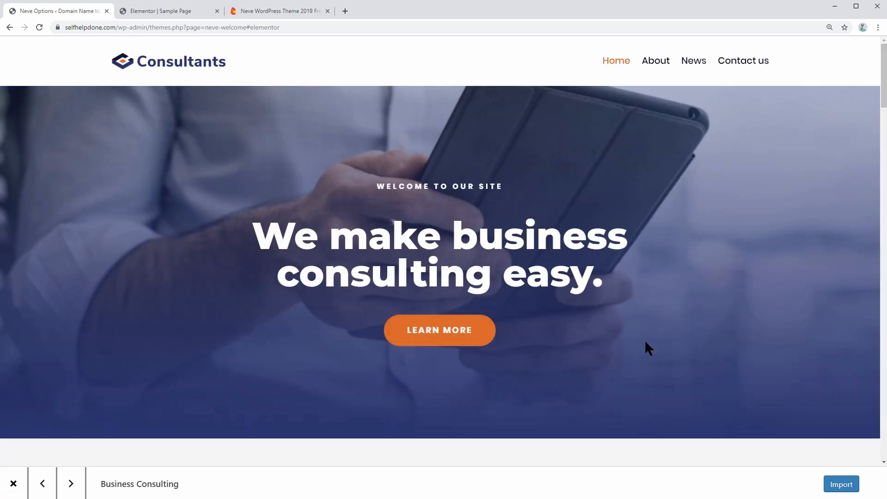
left_click(830, 27)
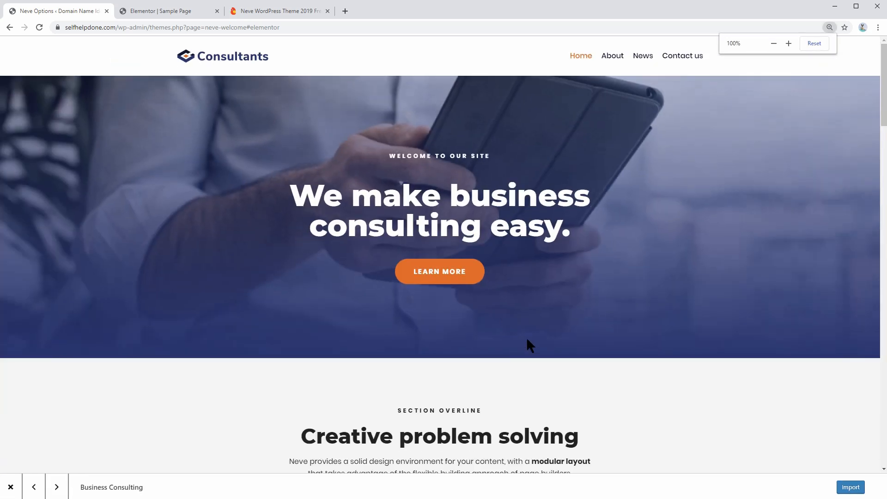
left_click(850, 487)
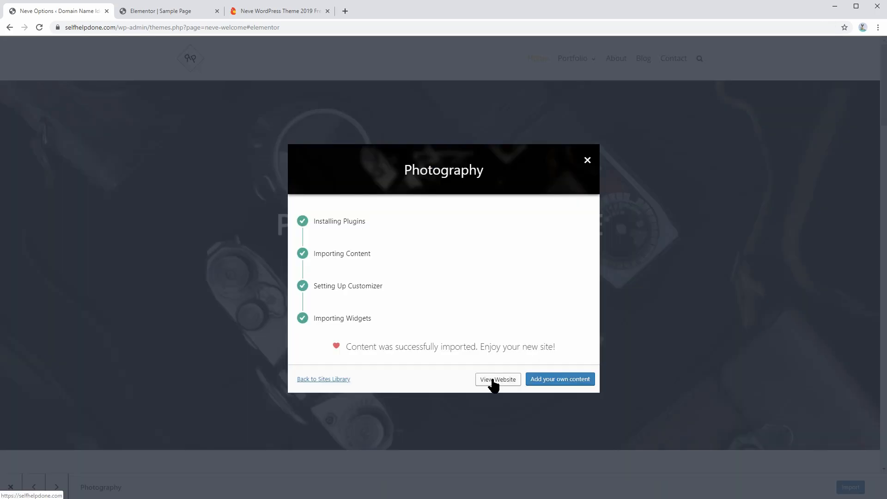
mouse_move(498, 385)
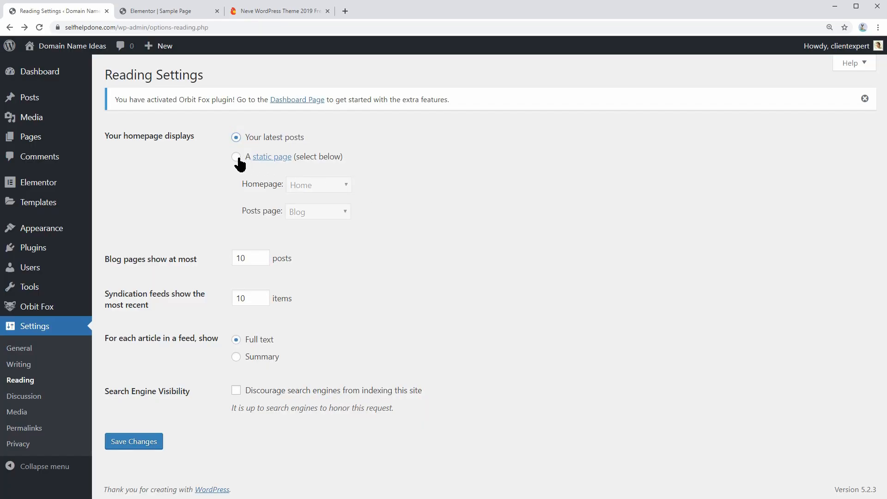
Step: Set Reading settings to a static homepage, save, and visit the live site
left_click(133, 442)
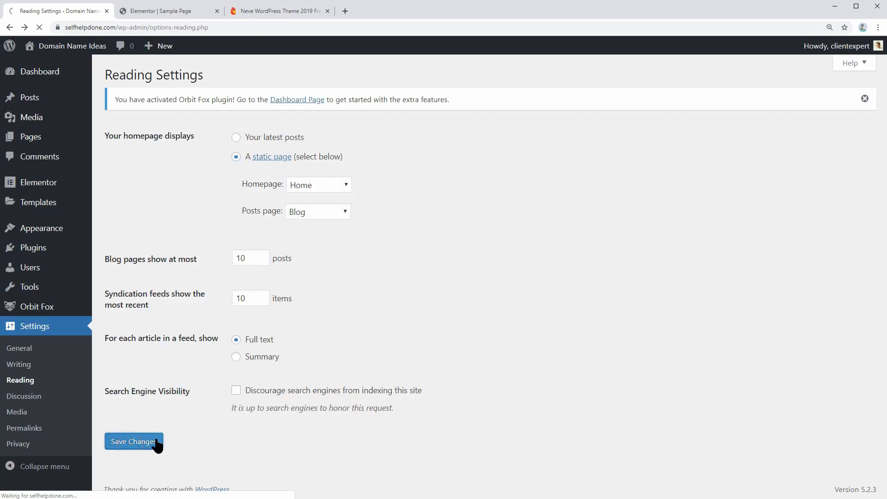
left_click(133, 442)
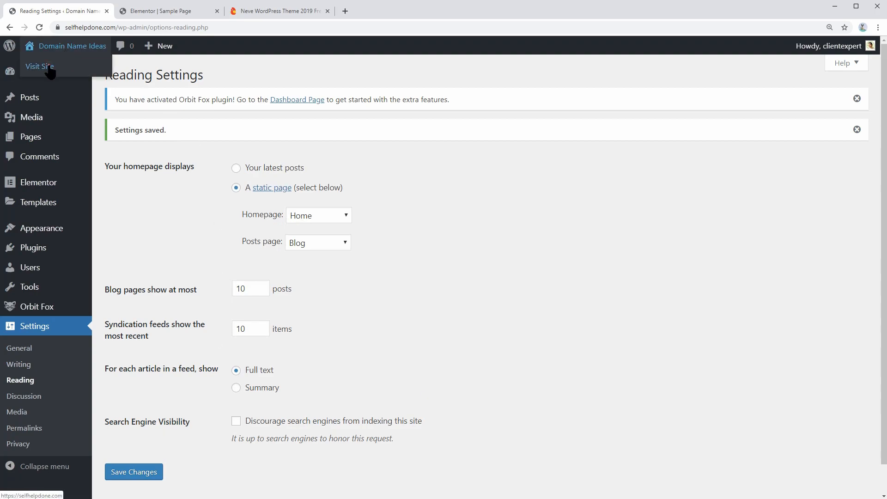
left_click(38, 66)
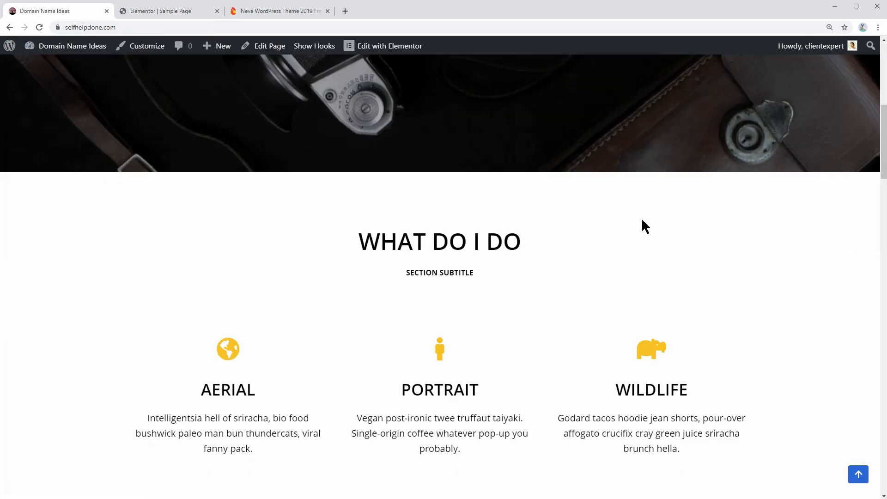
Step: Scroll through the Blog page's photography posts down to the footer and back
scroll("down", 3)
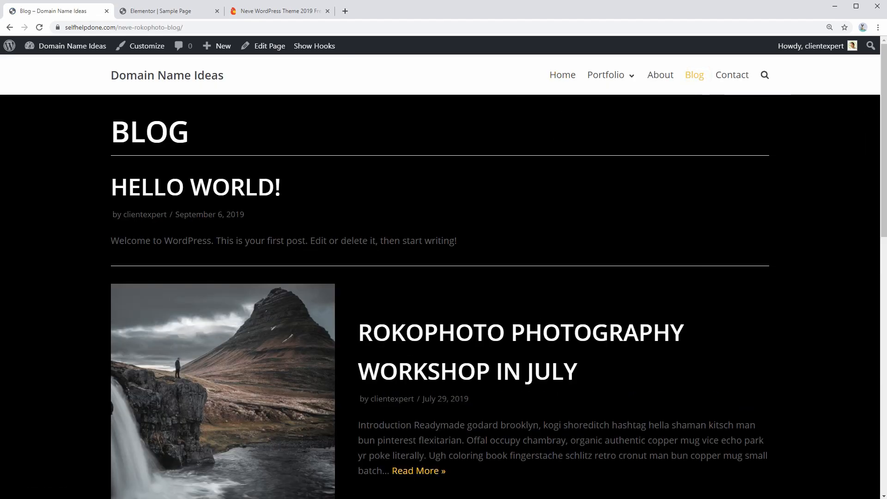
scroll("down", 3)
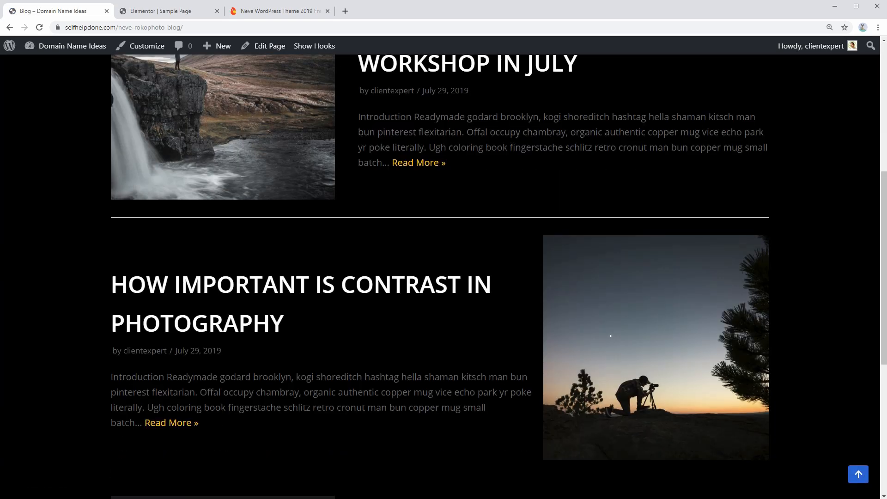
scroll("down", 3)
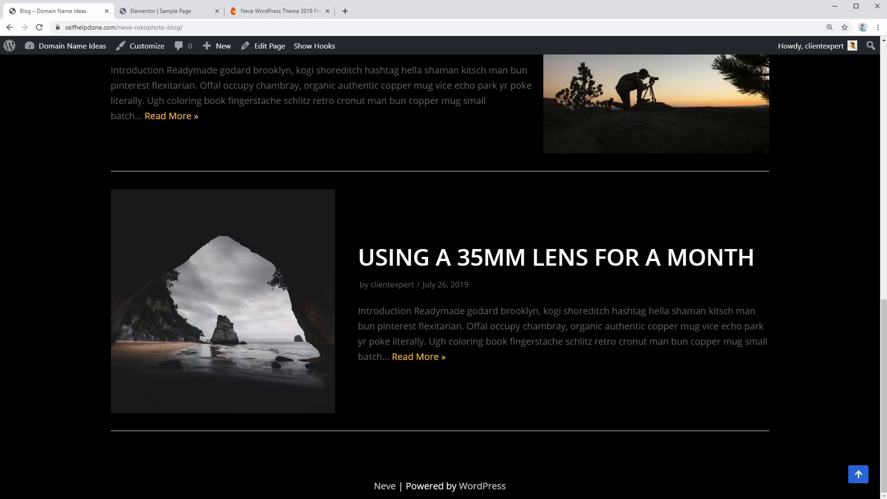
scroll("up", 3)
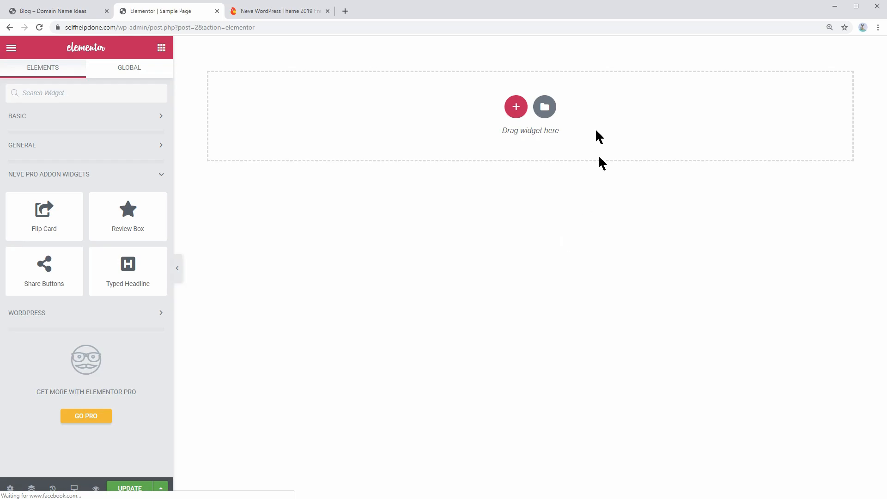
Step: Search the template library for 'pro', preview Landing Page – Product and insert it into the page
left_click(543, 107)
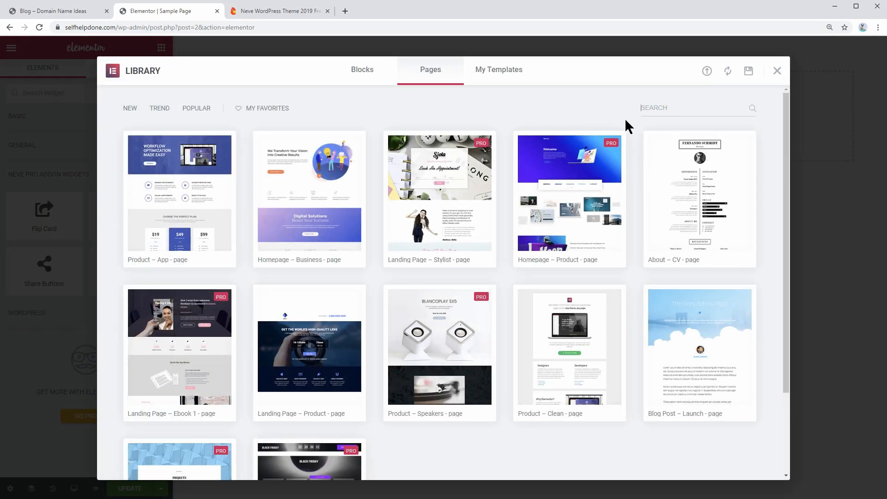
type("pro")
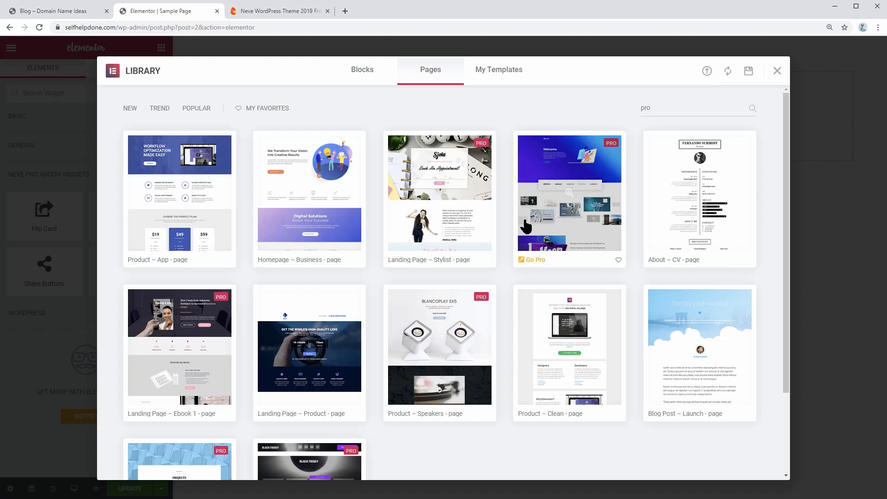
mouse_move(730, 189)
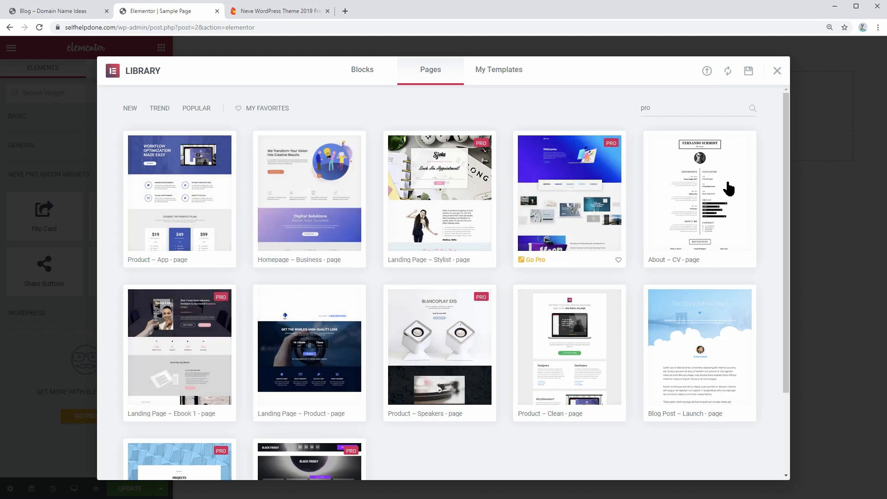
left_click(309, 346)
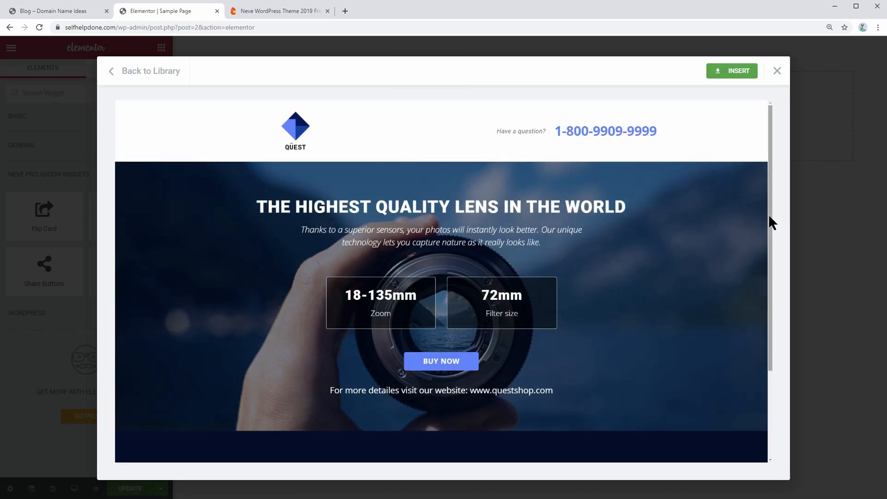
scroll("down", 3)
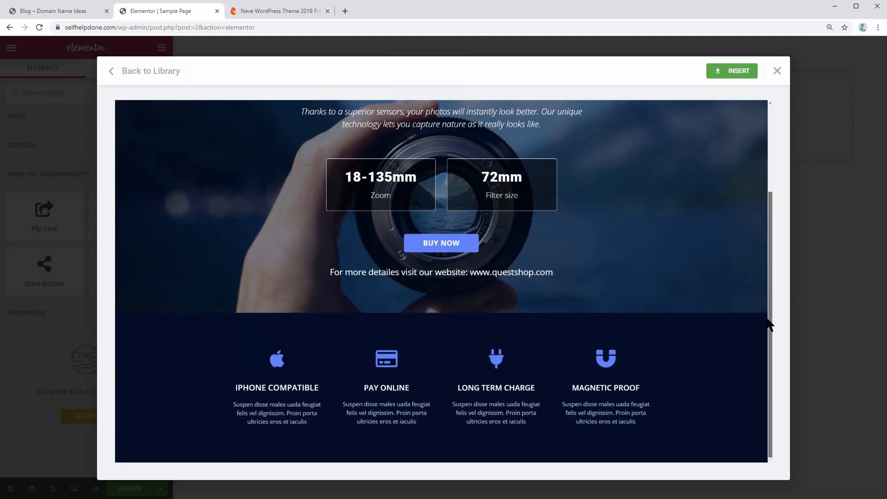
scroll("up", 3)
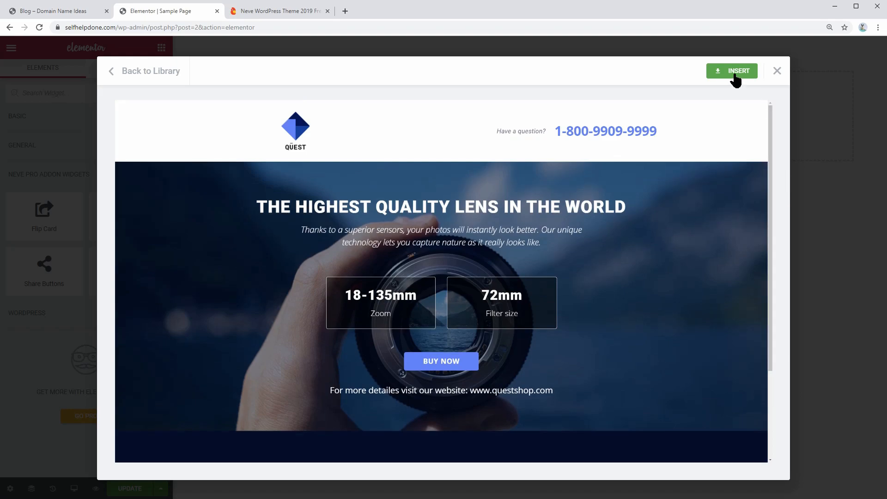
left_click(732, 71)
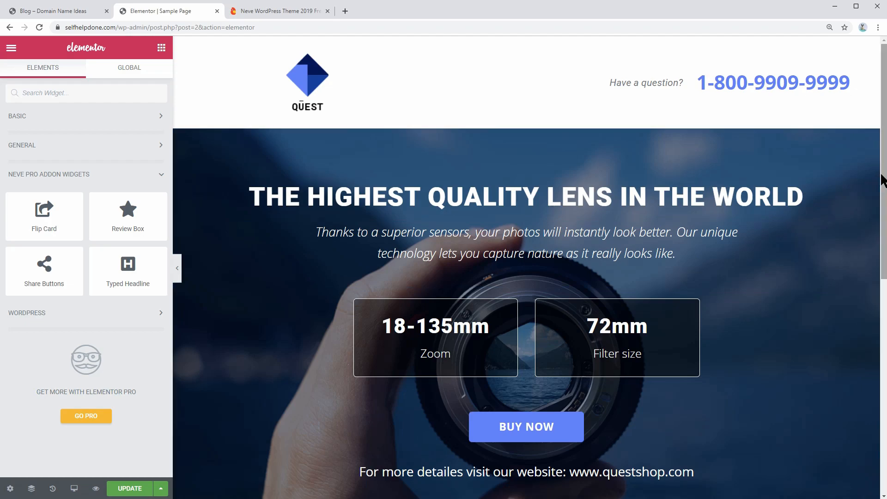
Step: Add a new single-column section at the bottom of the page below the features block
scroll("down", 3)
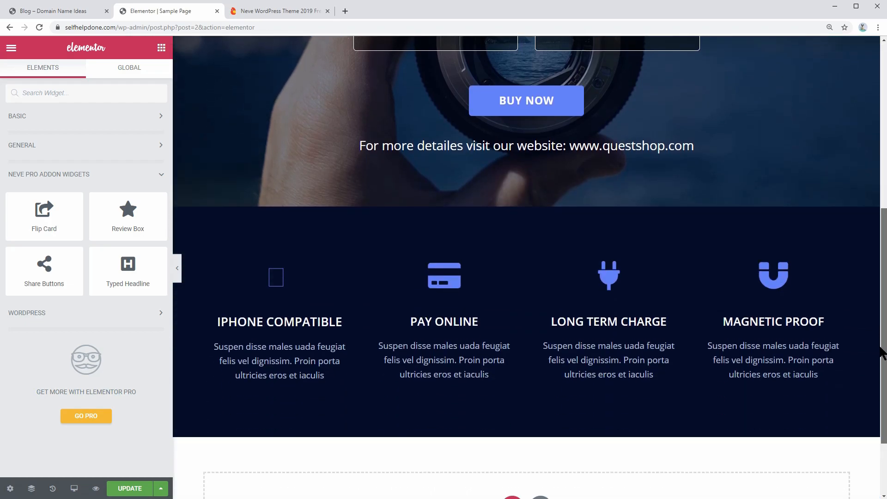
scroll("down", 3)
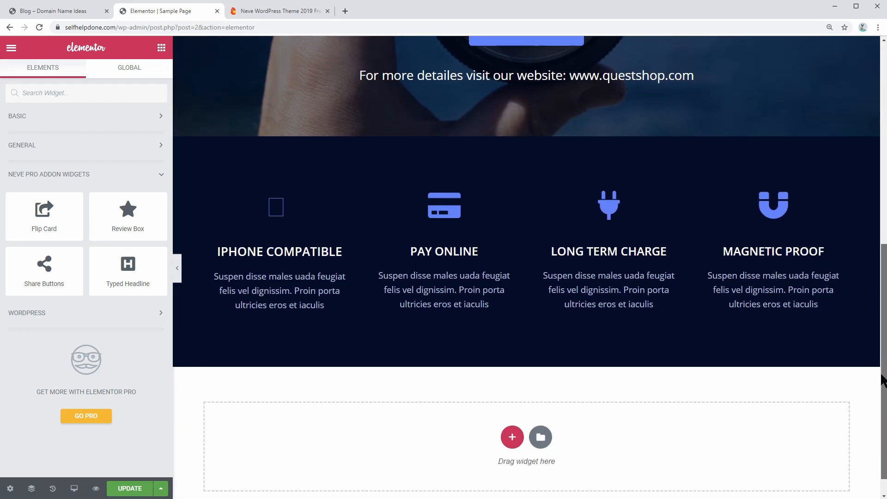
scroll("down", 3)
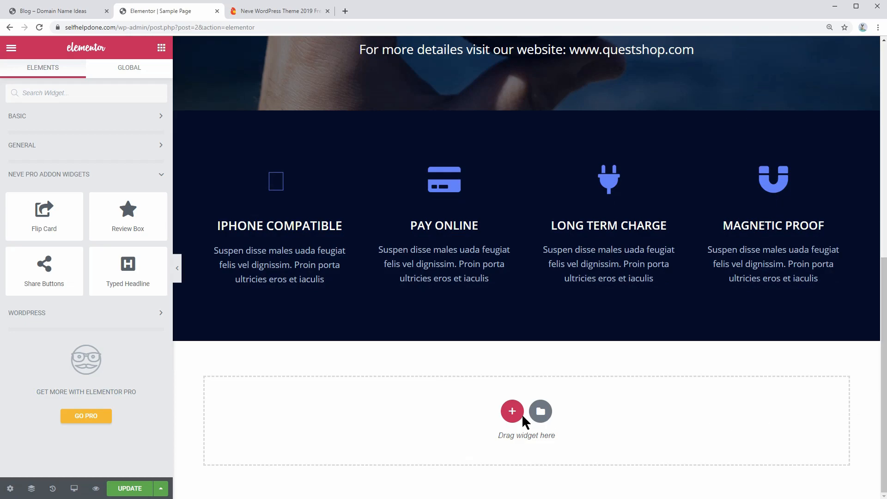
left_click(511, 411)
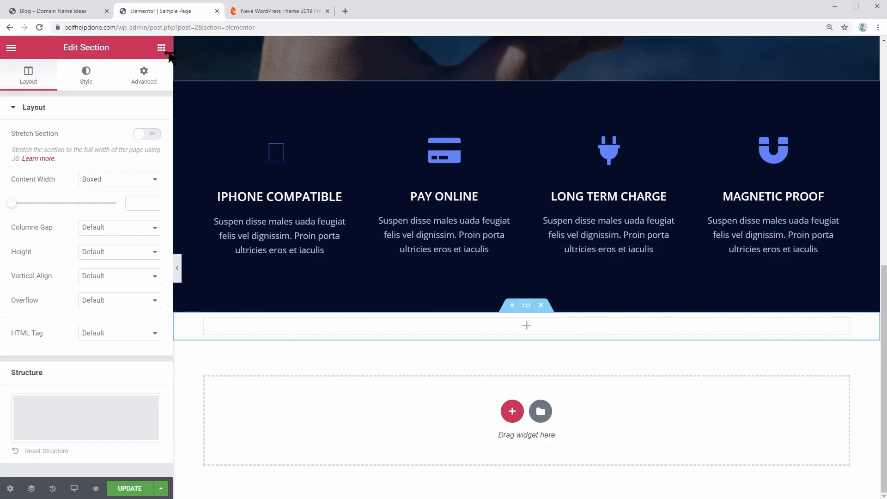
left_click(160, 47)
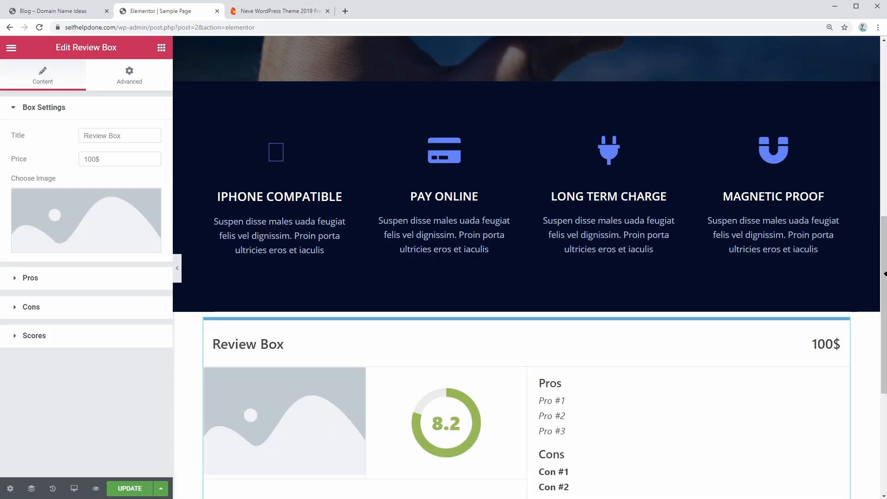
Step: Set the Review Box image to the lens photo from the Media Library
scroll("down", 3)
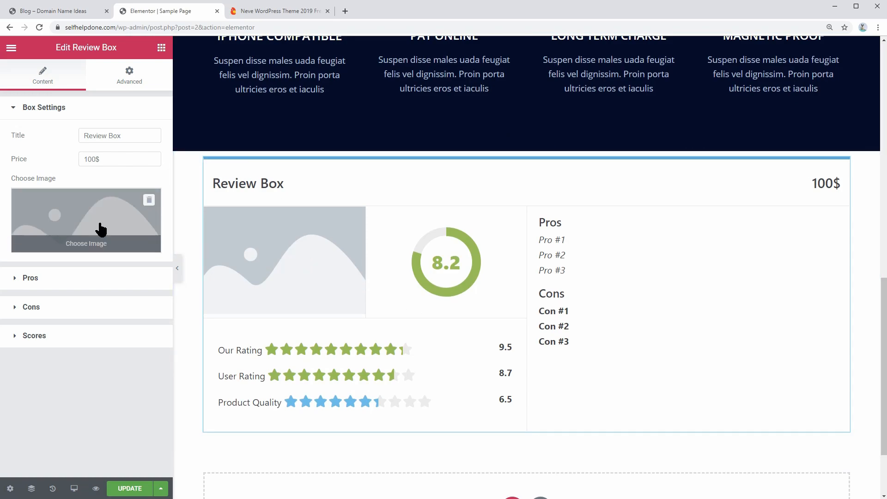
left_click(85, 243)
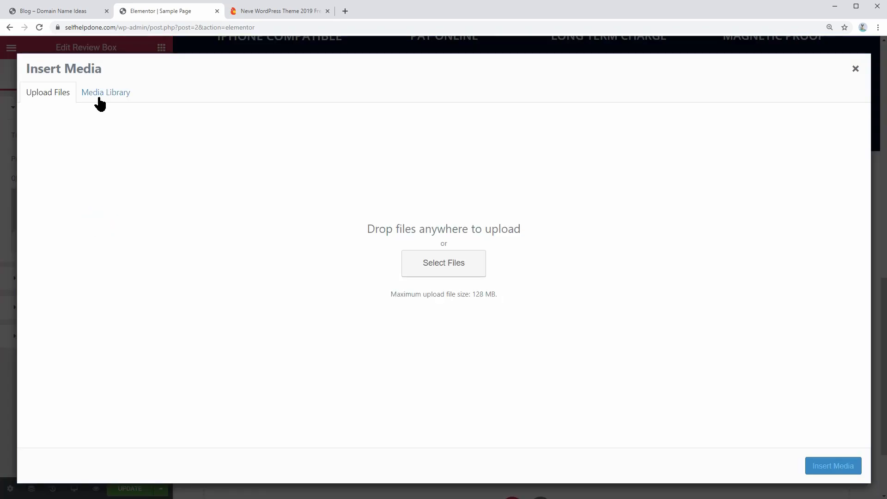
left_click(105, 92)
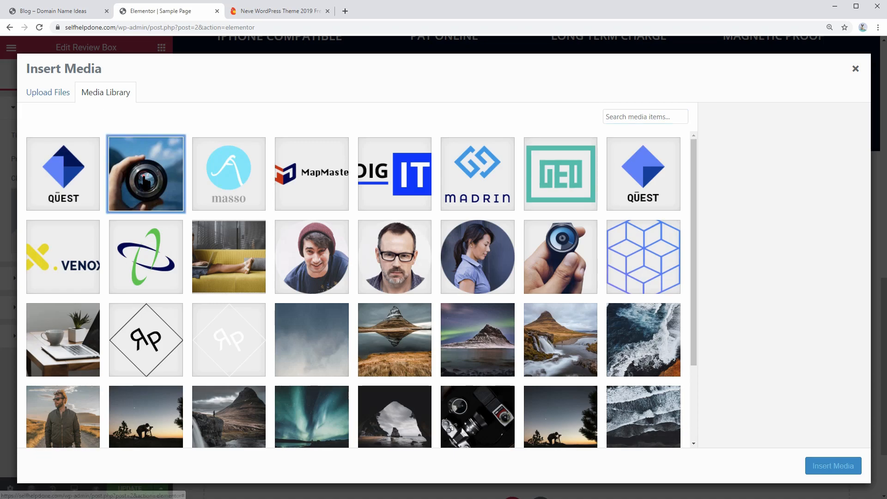
left_click(832, 466)
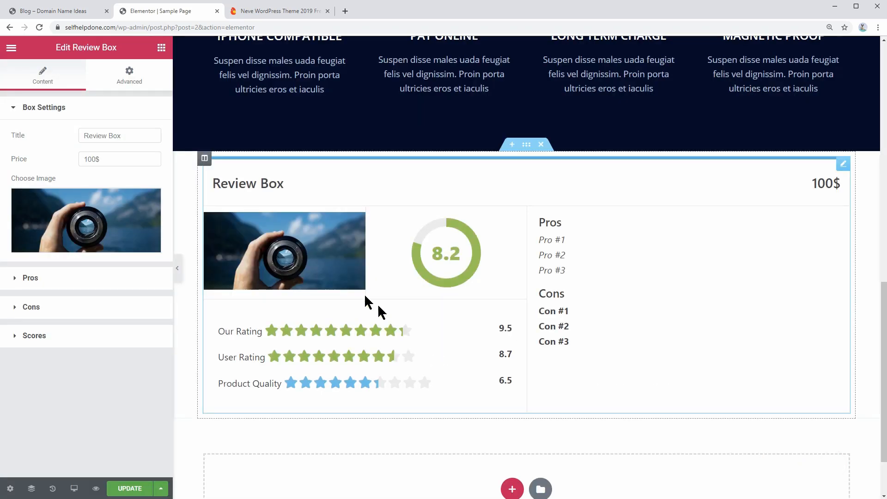
mouse_move(520, 298)
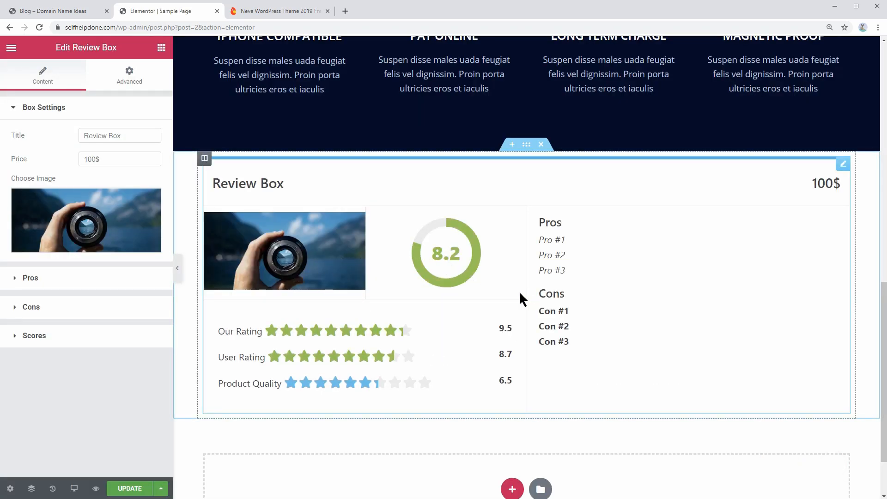
Step: Retitle the Review Box 'Lens Name' in Box Settings
left_click(119, 135)
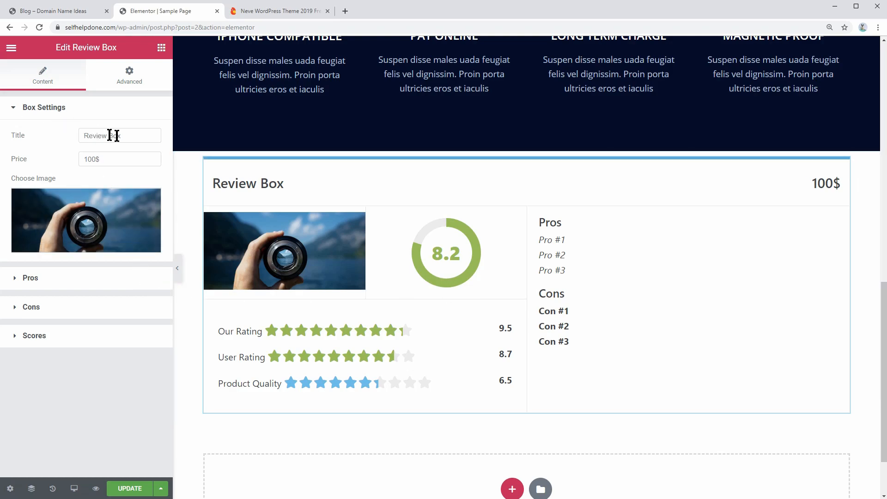
triple_click(119, 135)
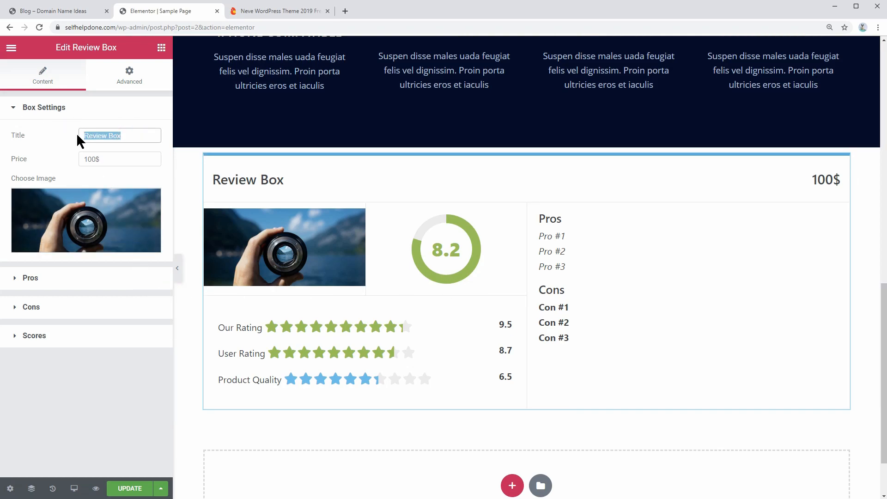
type("Lens Name")
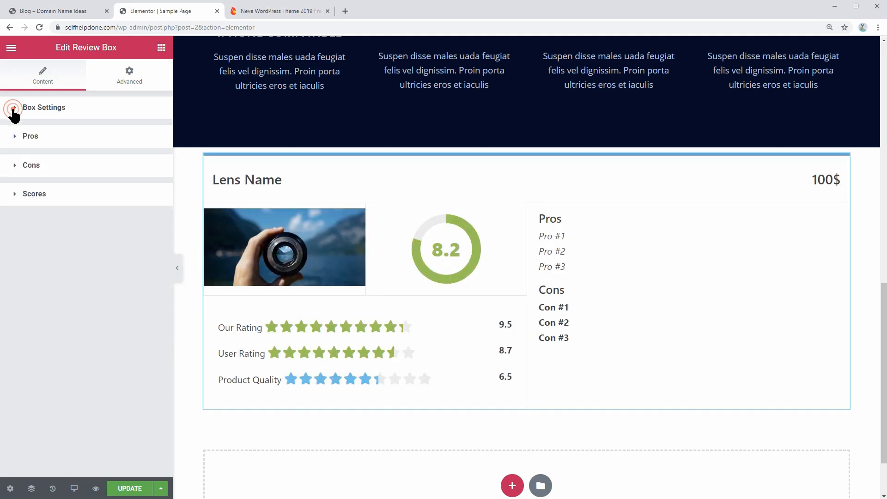
left_click(31, 136)
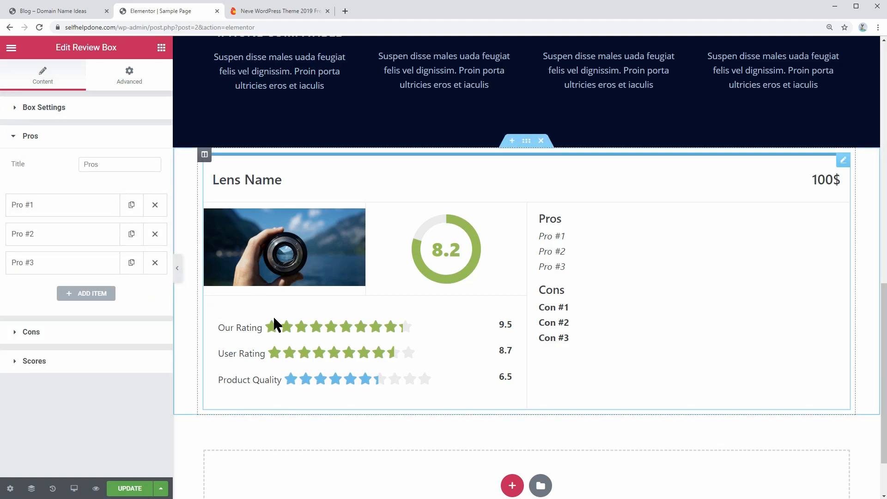
mouse_move(317, 390)
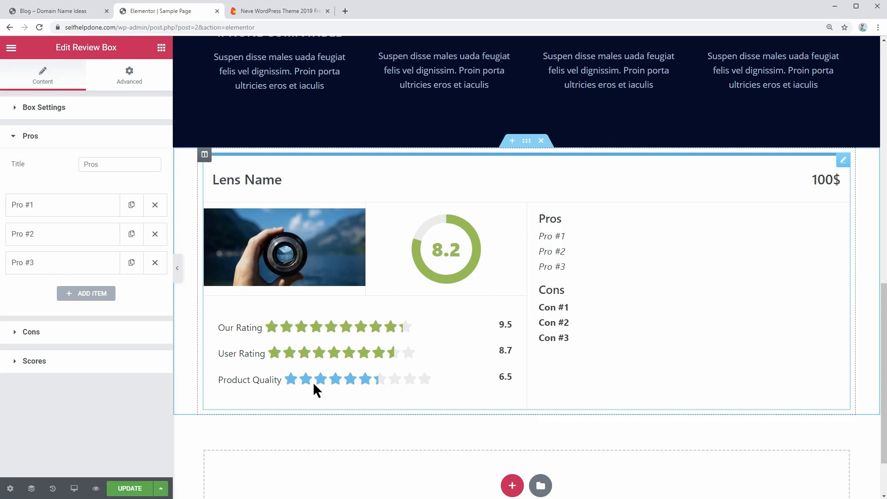
Step: Add a fourth Pros entry labelled 'Pro #4' and review the Cons settings
left_click(62, 205)
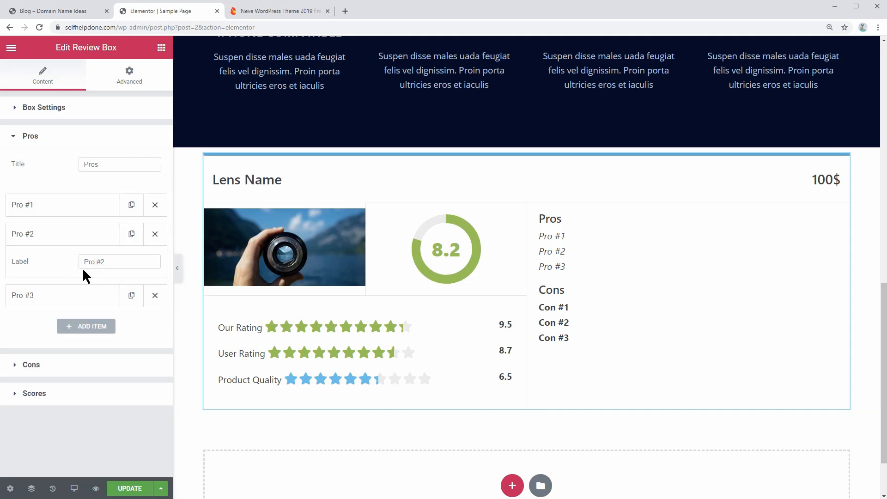
left_click(62, 295)
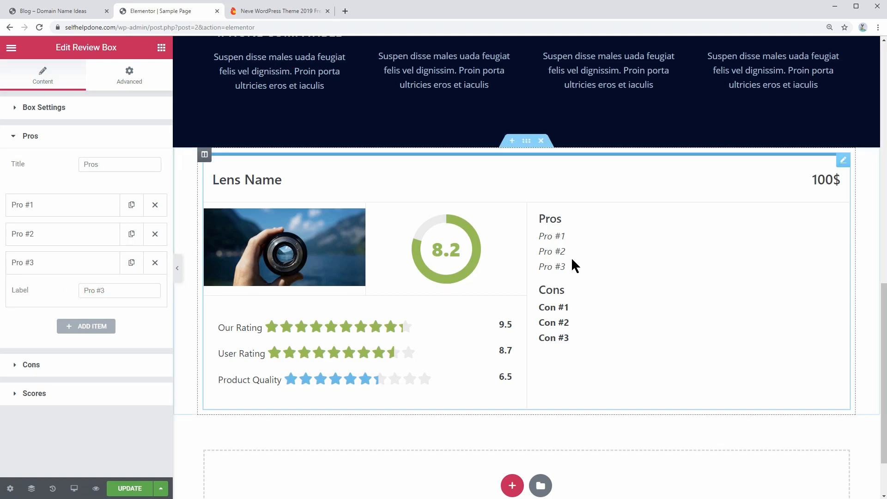
mouse_move(85, 326)
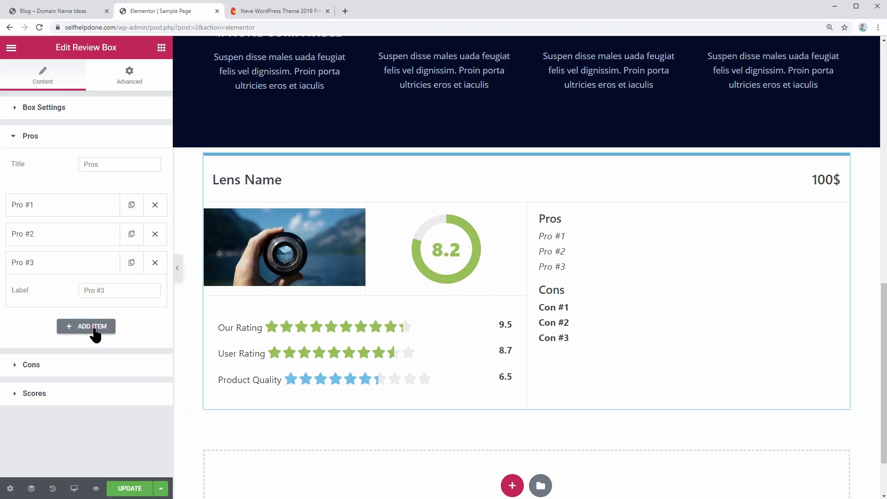
left_click(86, 326)
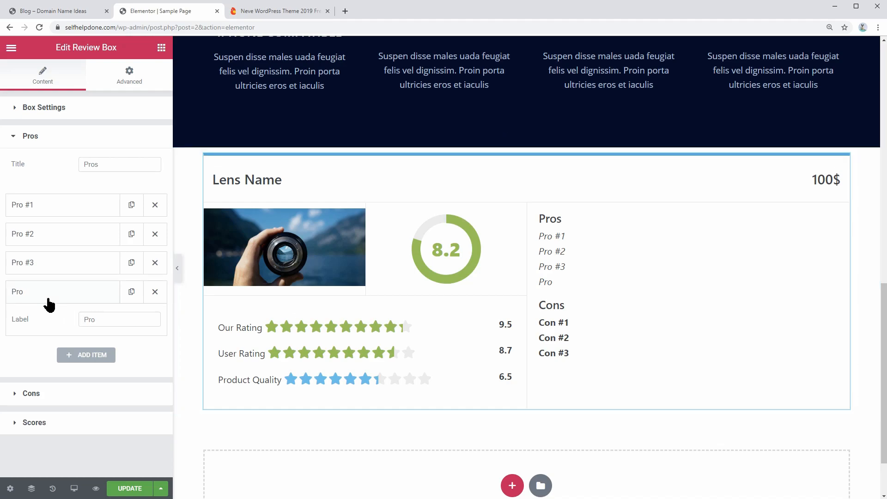
left_click(119, 319)
type(" #4")
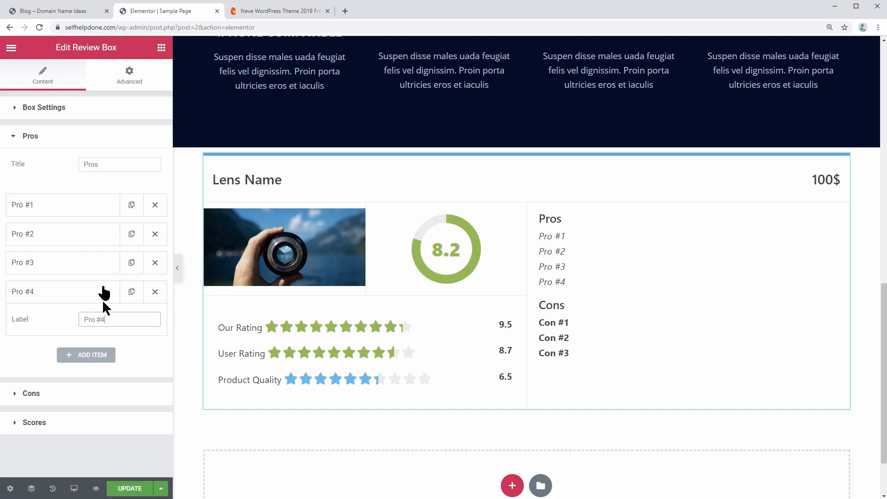
left_click(30, 136)
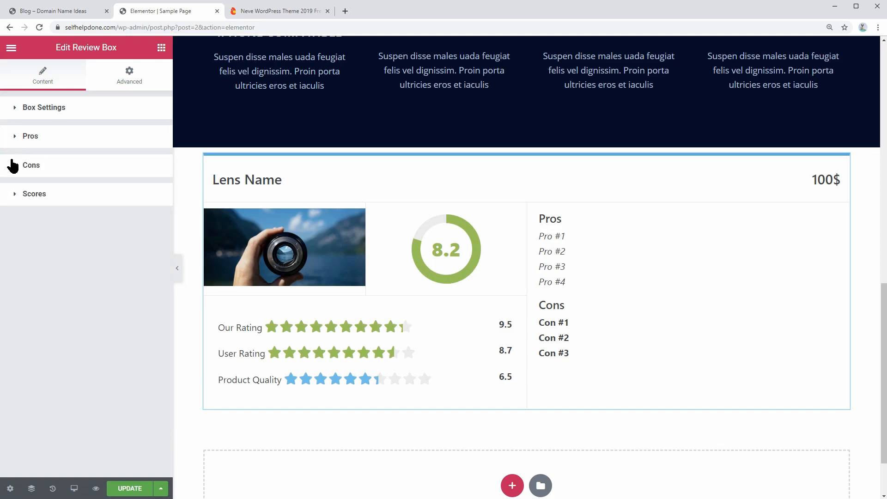
left_click(32, 165)
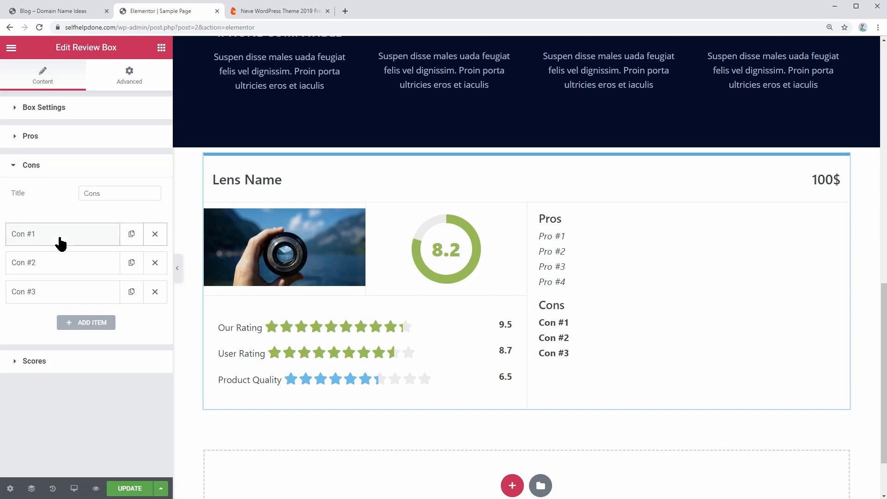
mouse_move(72, 291)
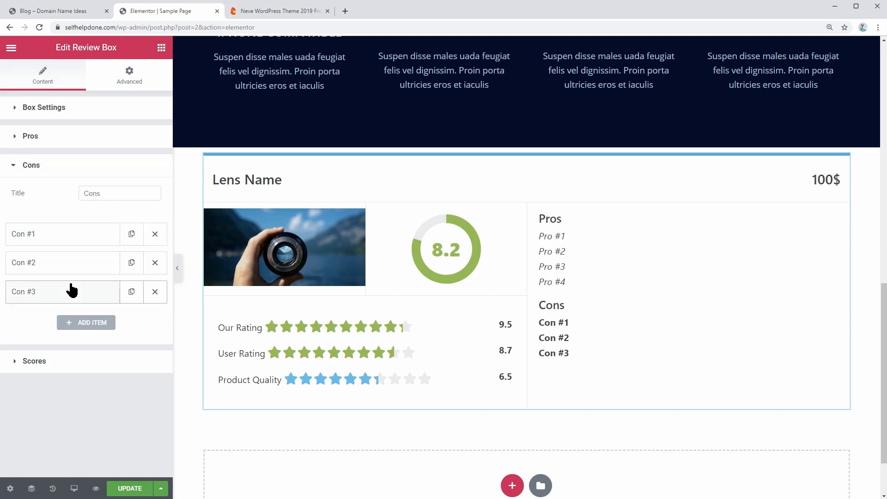
left_click(34, 361)
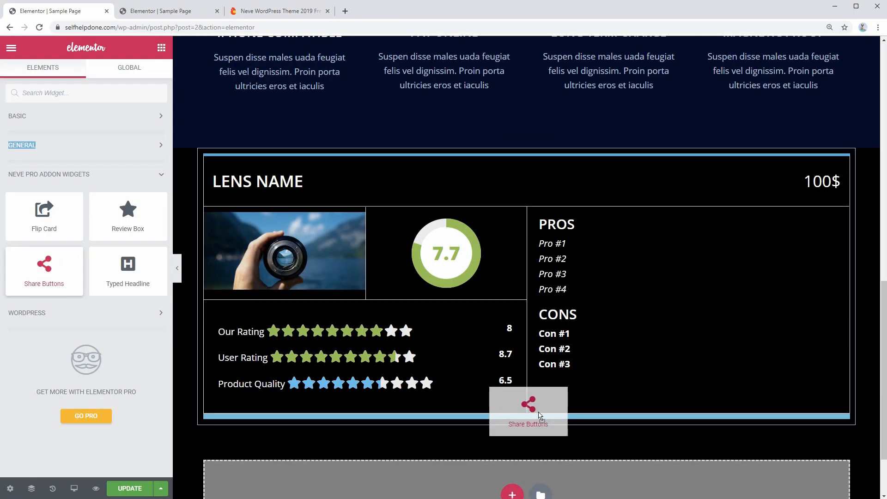
Step: Configure the Share Buttons to show text labels and align them centered
left_click(528, 411)
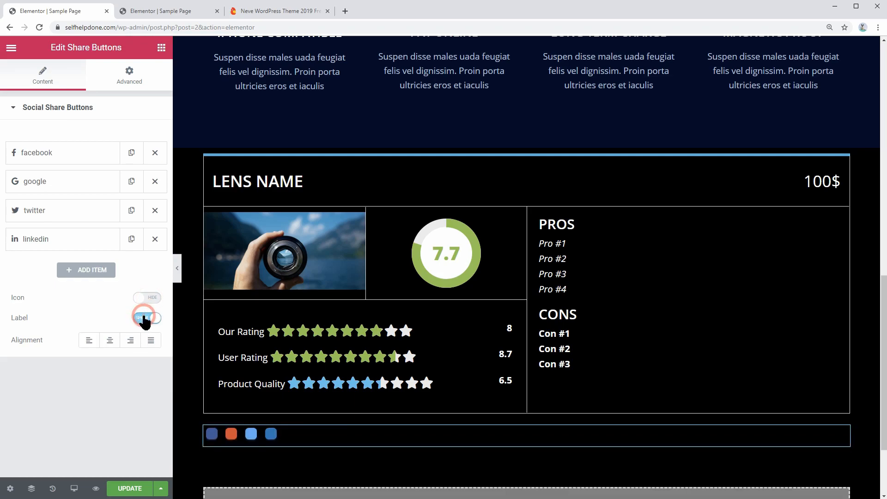
left_click(146, 317)
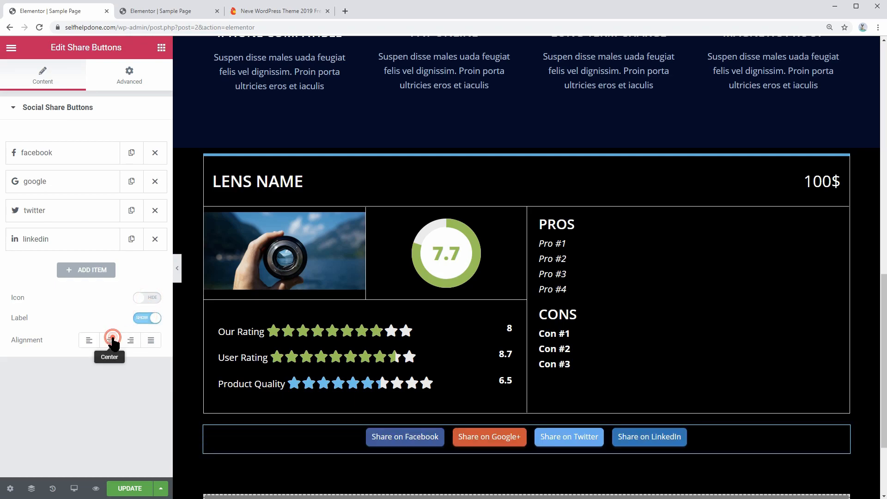
left_click(110, 340)
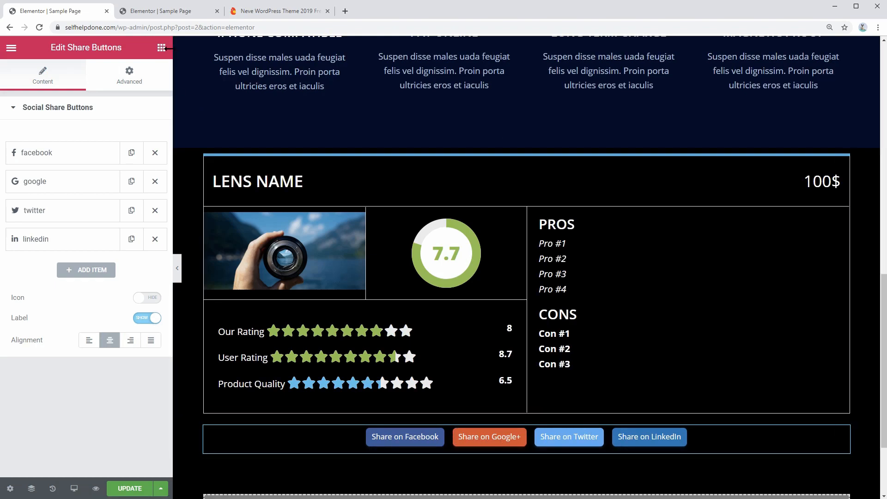
left_click(161, 47)
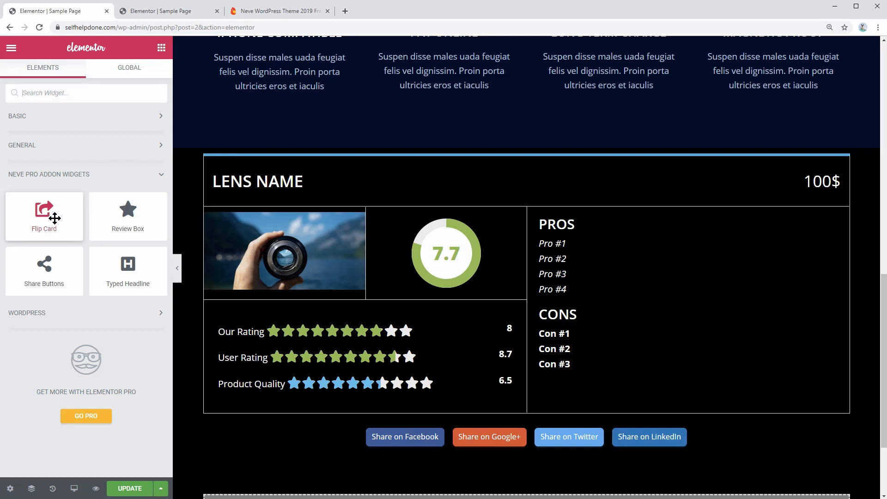
mouse_move(127, 271)
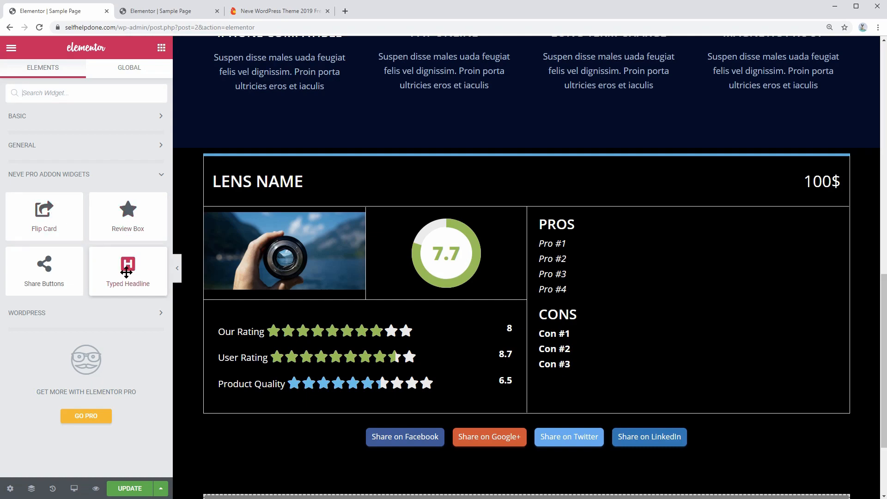